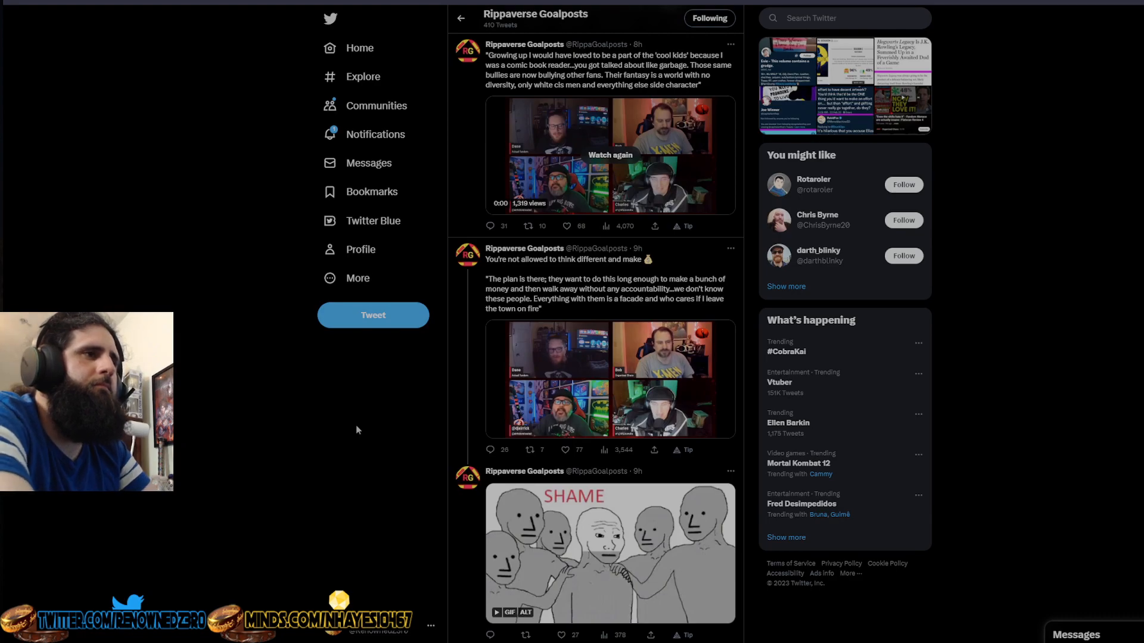
mouse_move(395, 422)
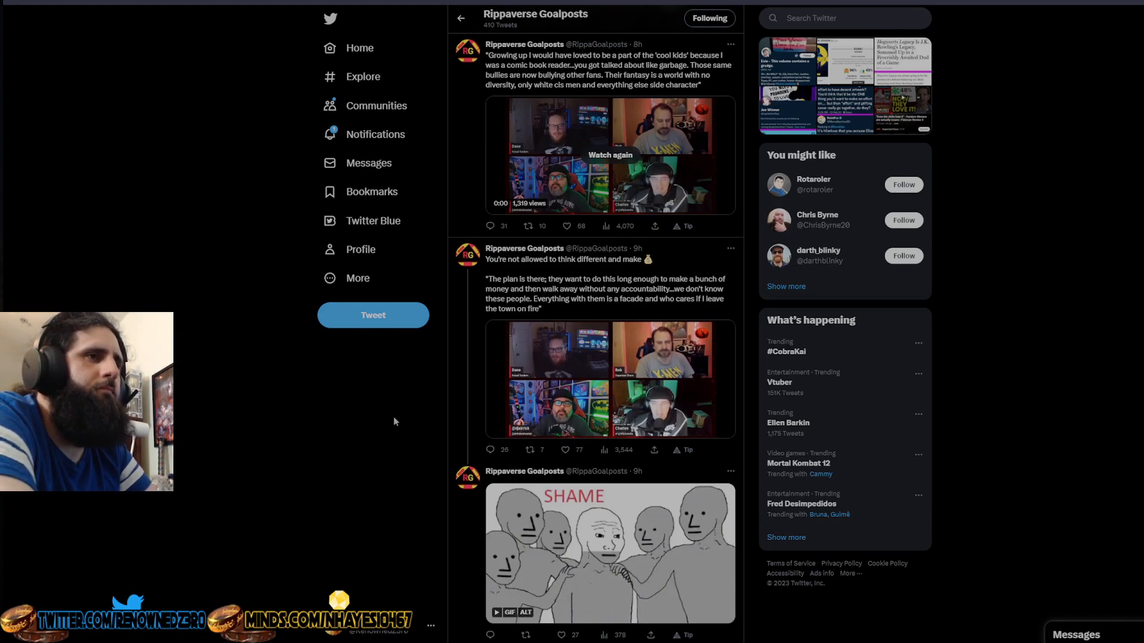
- Start the think-different tweet's 1:13 clip and pause it partway through for commentary
click(609, 378)
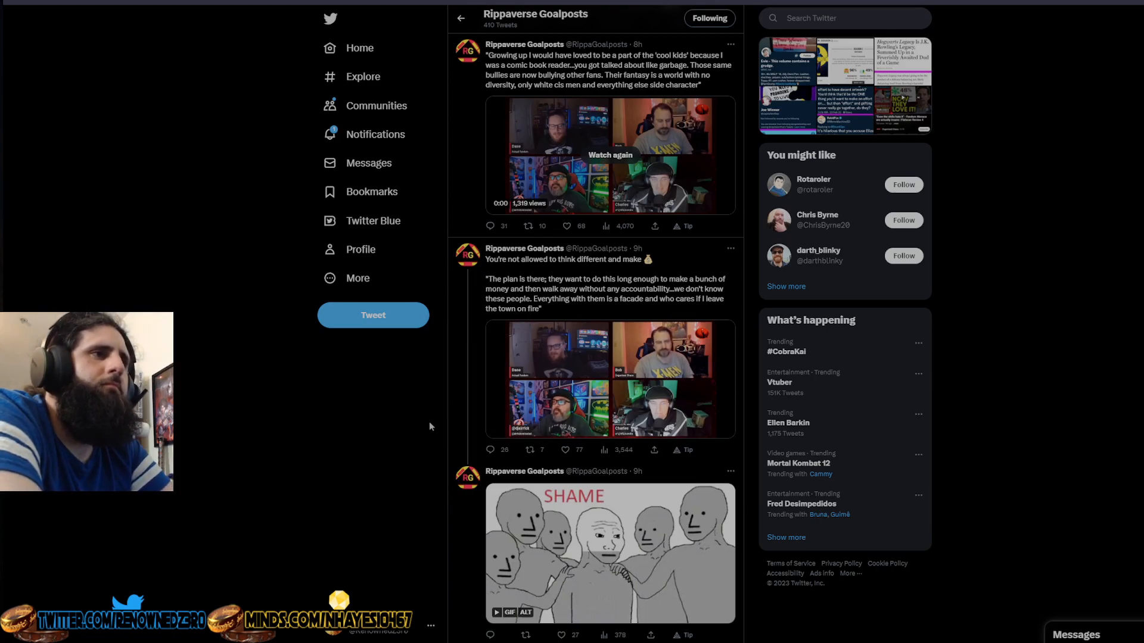
click(609, 379)
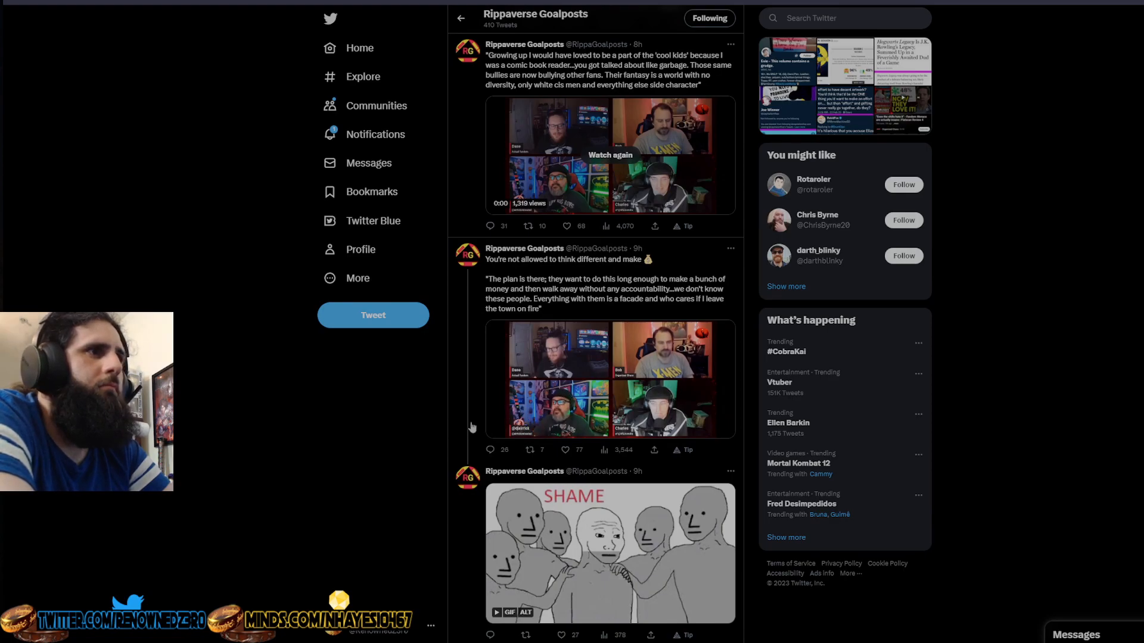
click(610, 379)
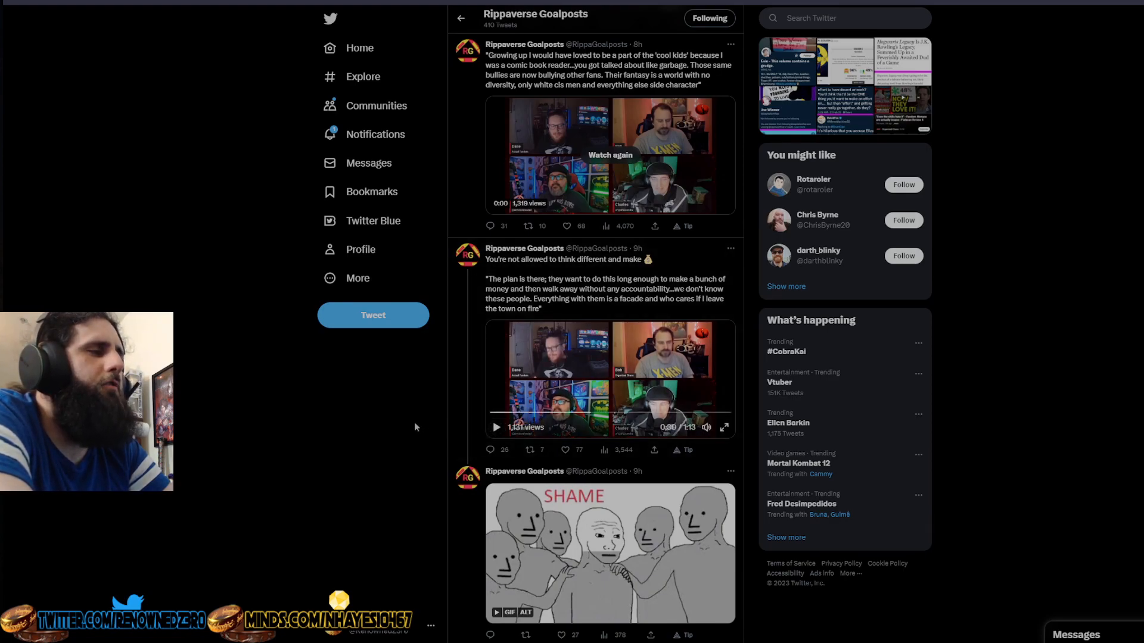
mouse_move(411, 427)
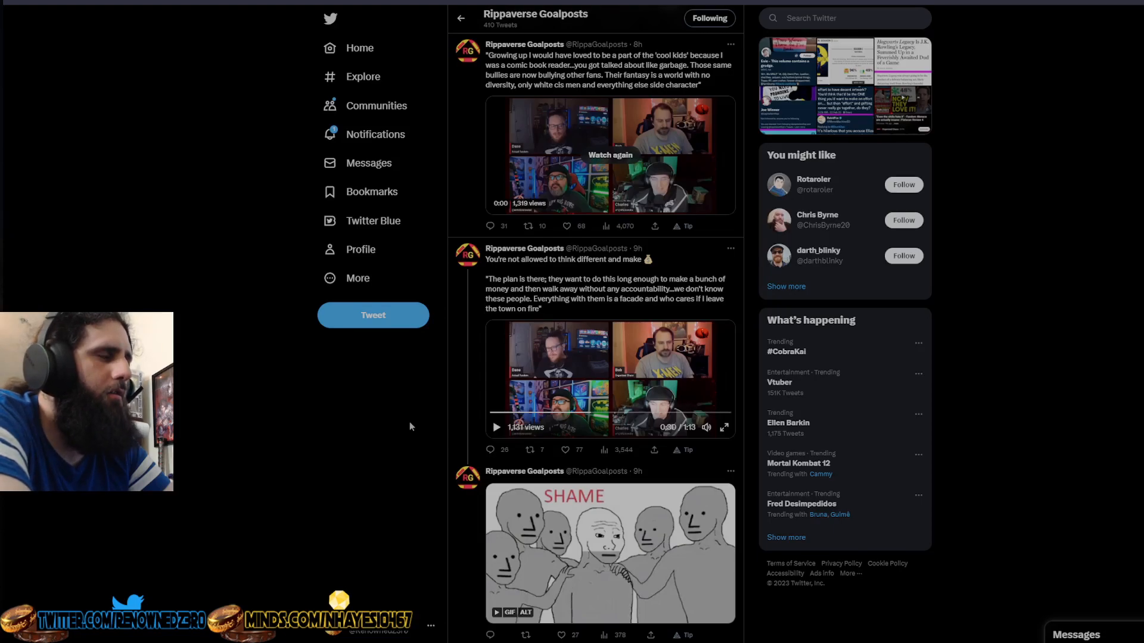
mouse_move(496, 427)
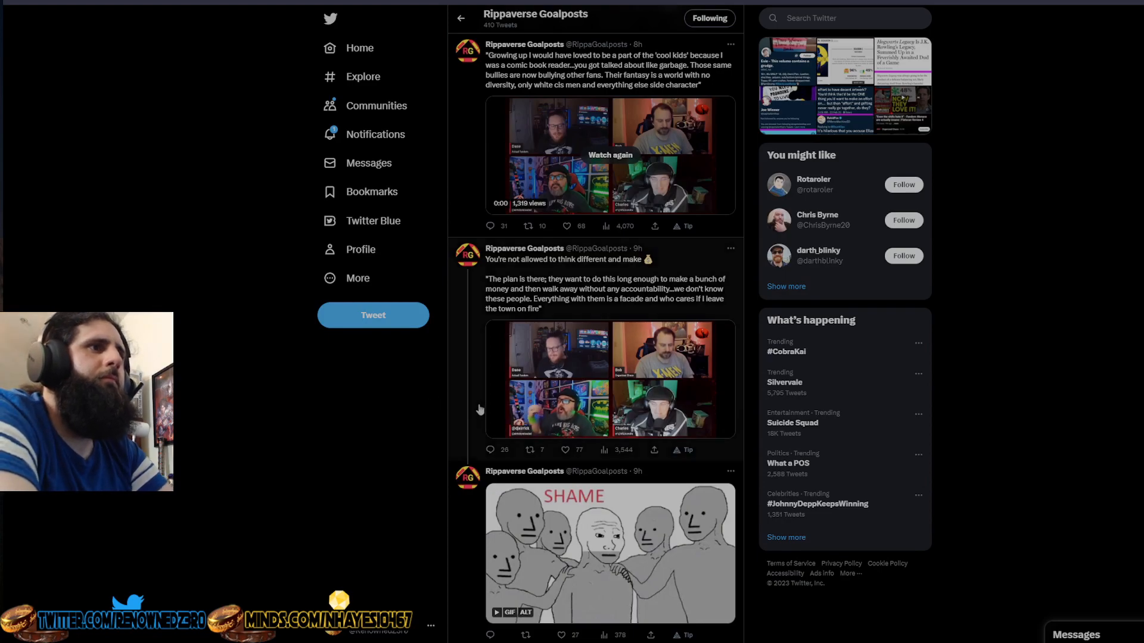
- Pause the think-different clip briefly, then resume it around 47 seconds in
click(609, 378)
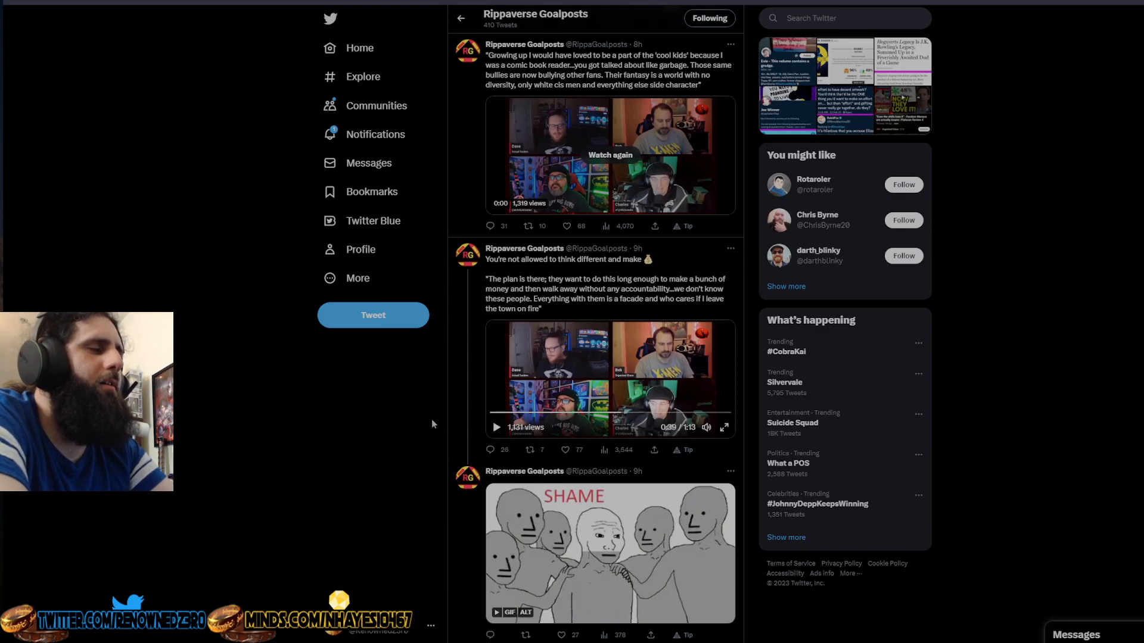
mouse_move(441, 424)
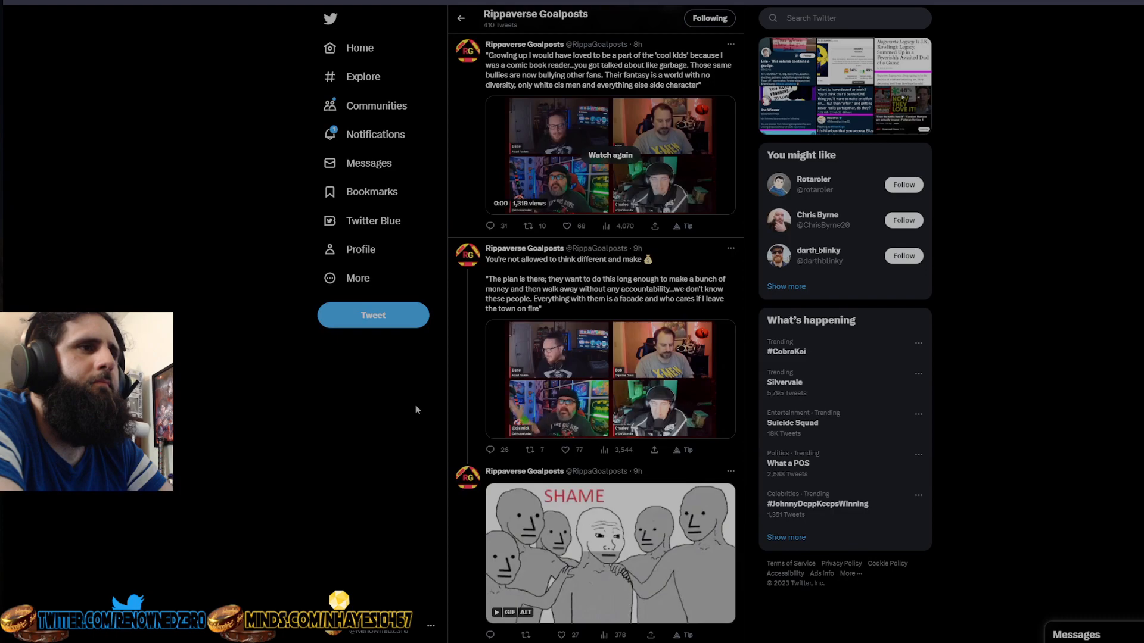
click(610, 379)
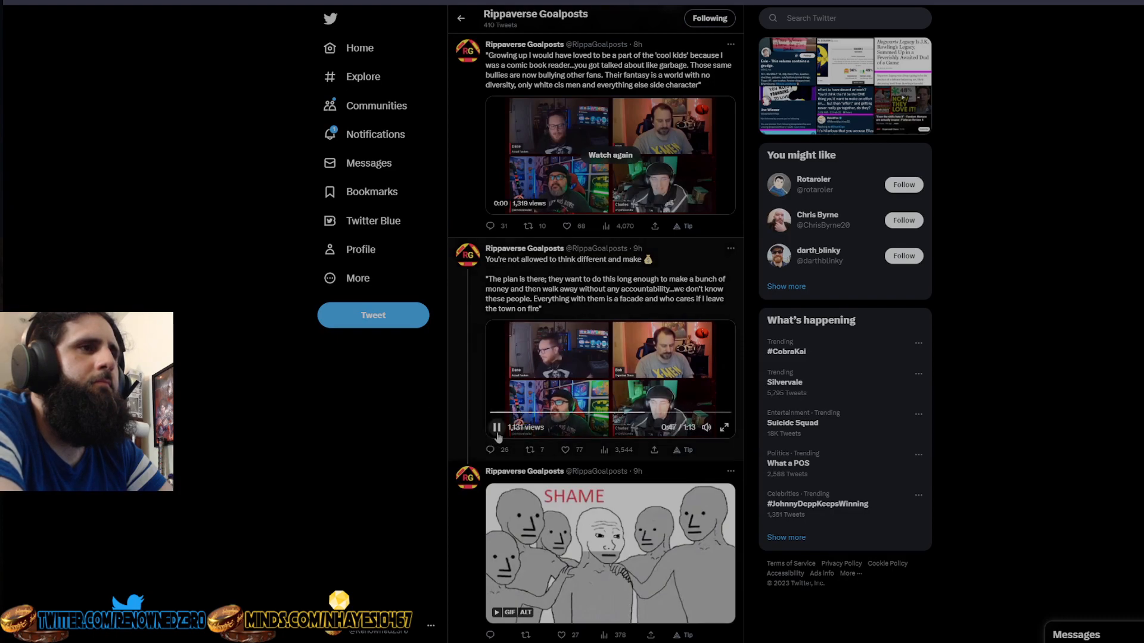
- Pause the think-different clip again mid-way for commentary
click(496, 427)
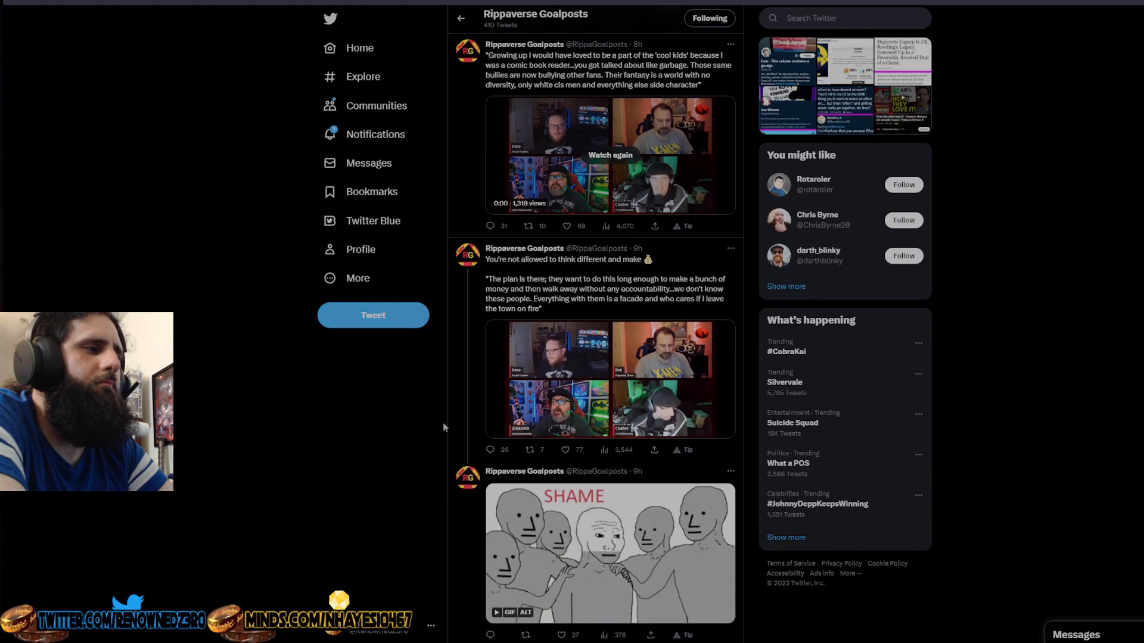
mouse_move(409, 416)
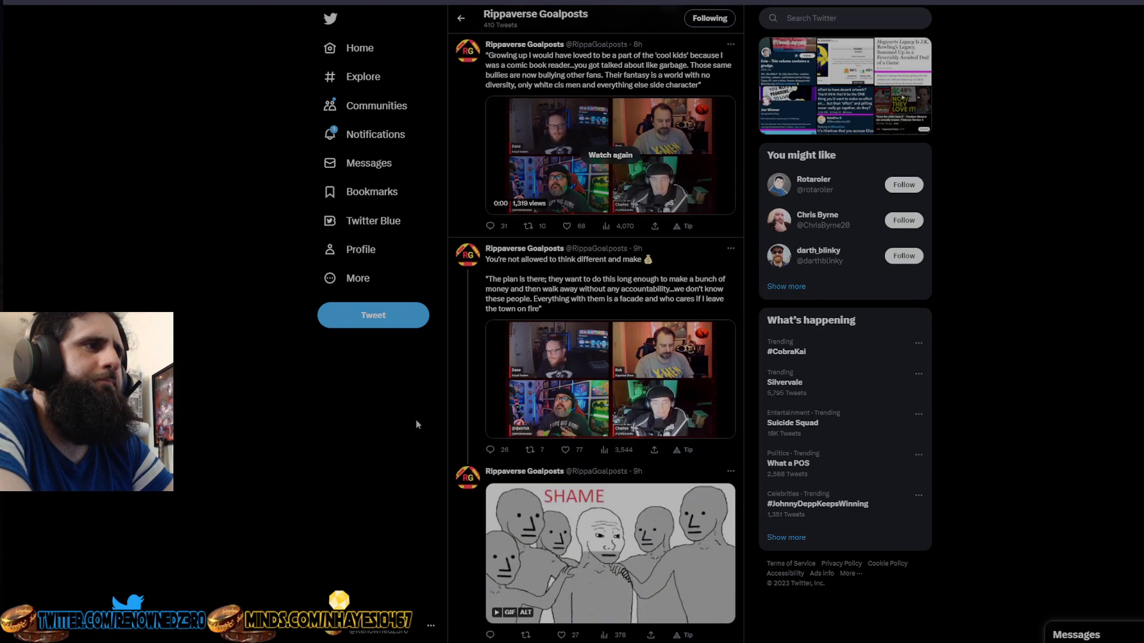
- Resume the think-different clip near its end, pause briefly, then let it finish
click(609, 379)
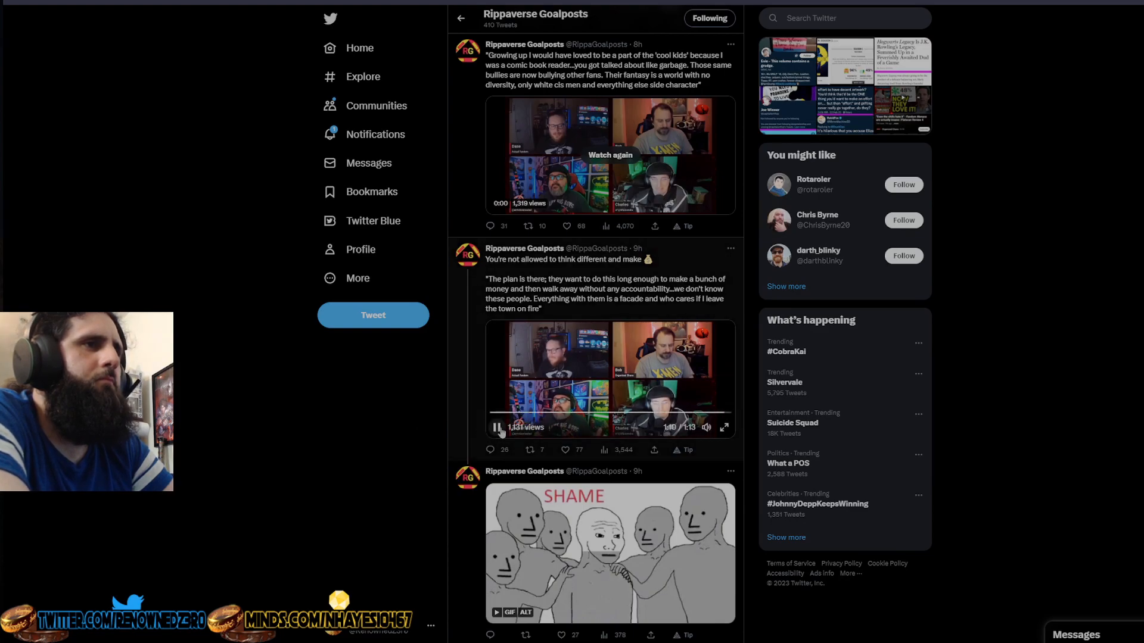
click(496, 427)
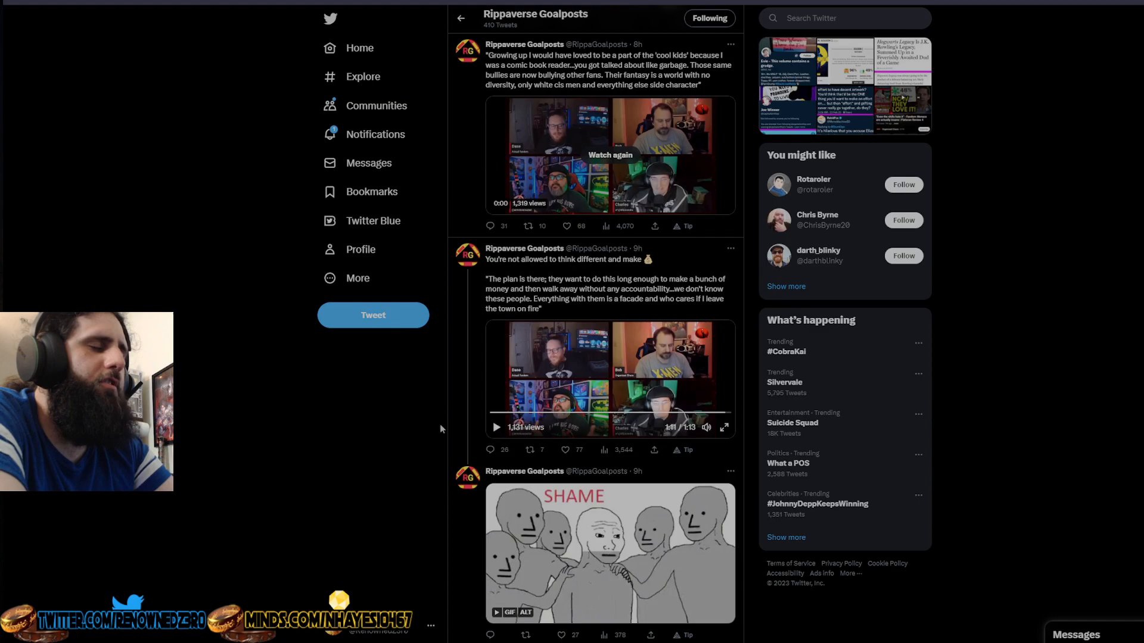
click(495, 427)
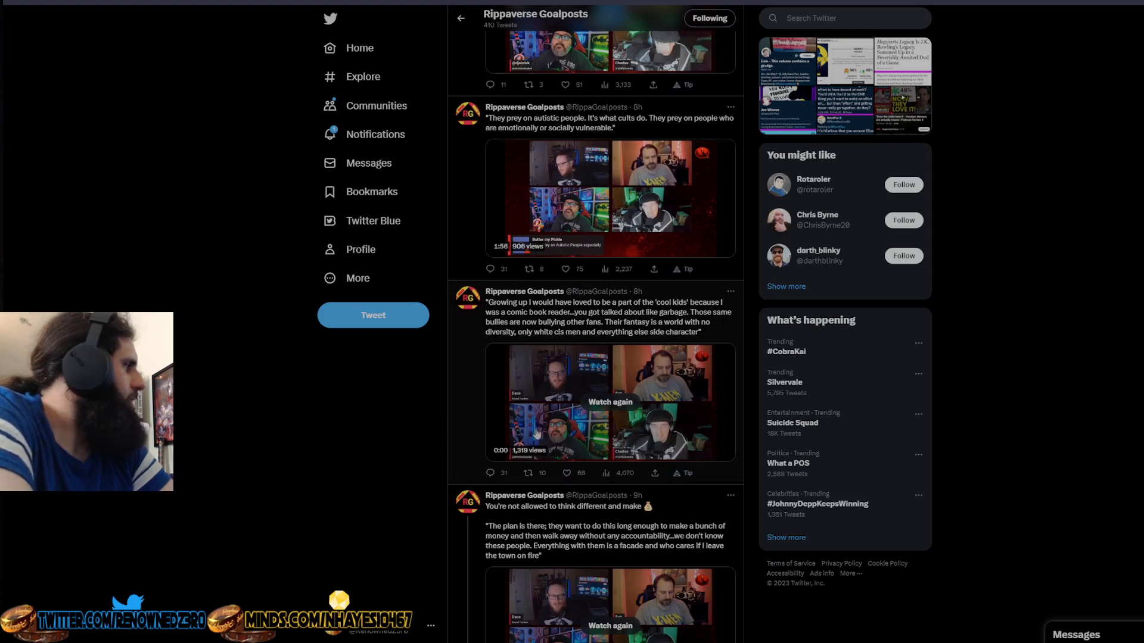
- Replay the ended cool-kids tweet clip and pause it a few seconds in
click(609, 197)
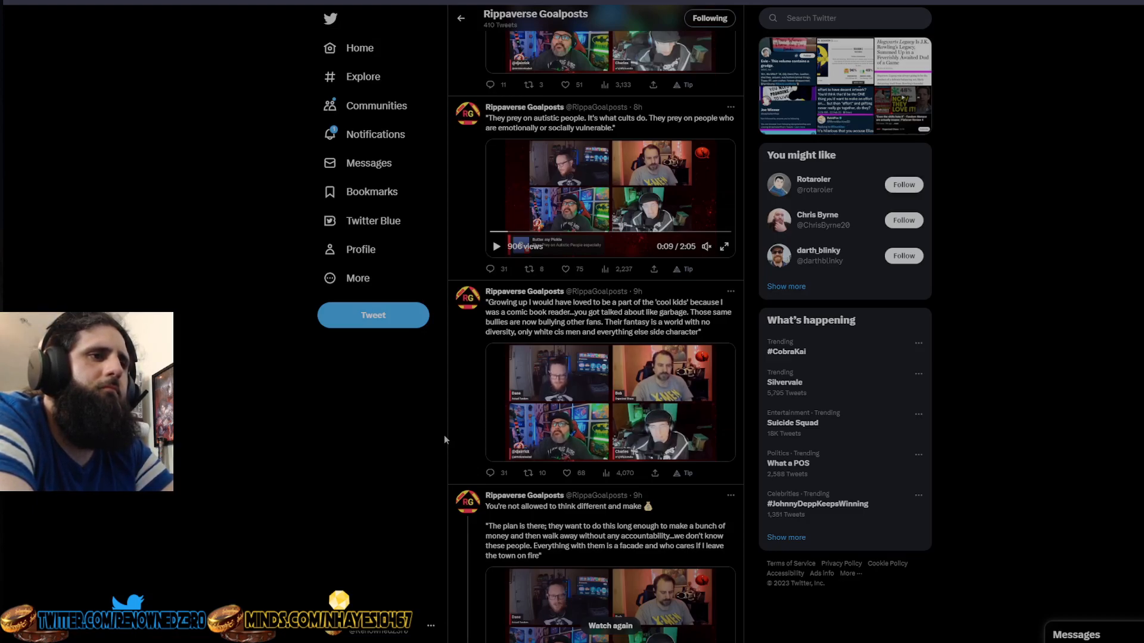
click(496, 450)
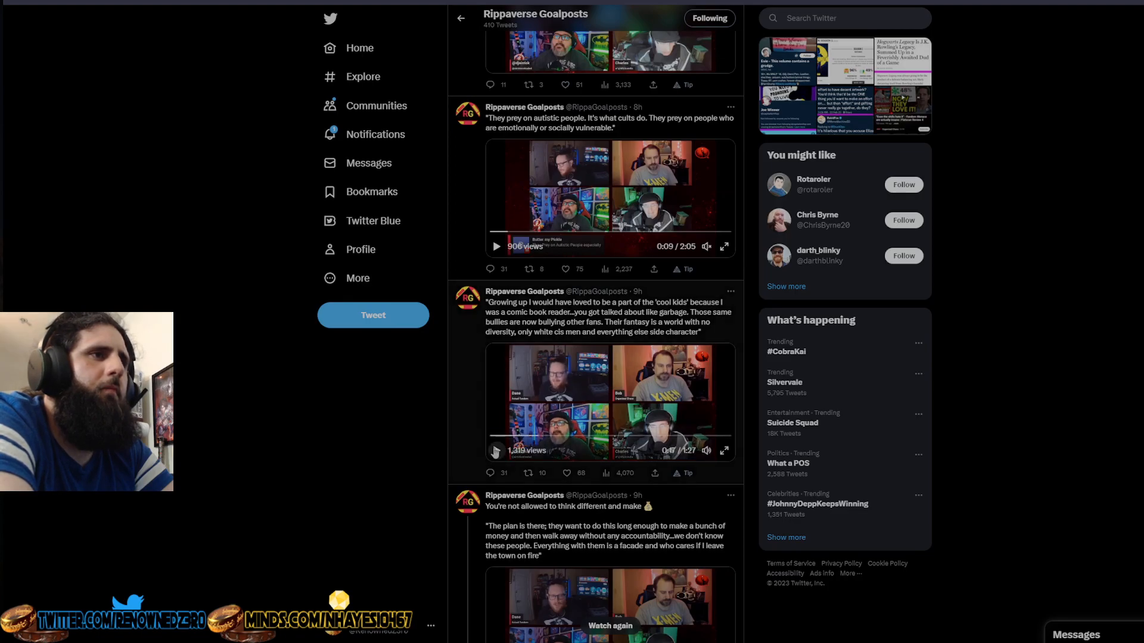
- Toggle the cool-kids 1:27 clip on and off, letting its opening seconds play between comments
click(495, 450)
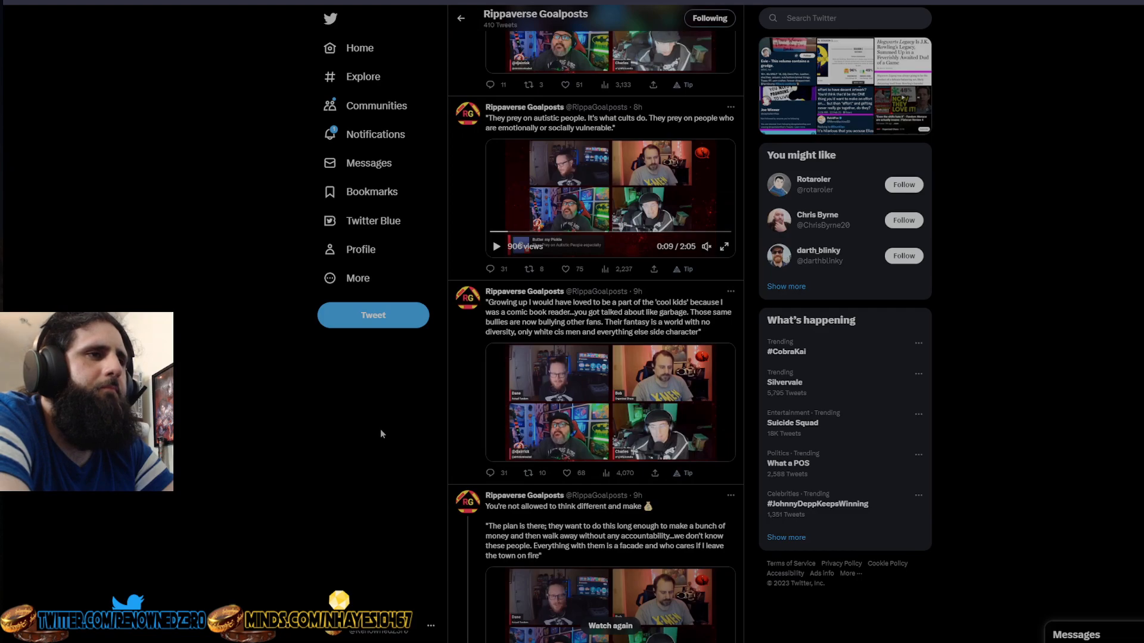
mouse_move(423, 438)
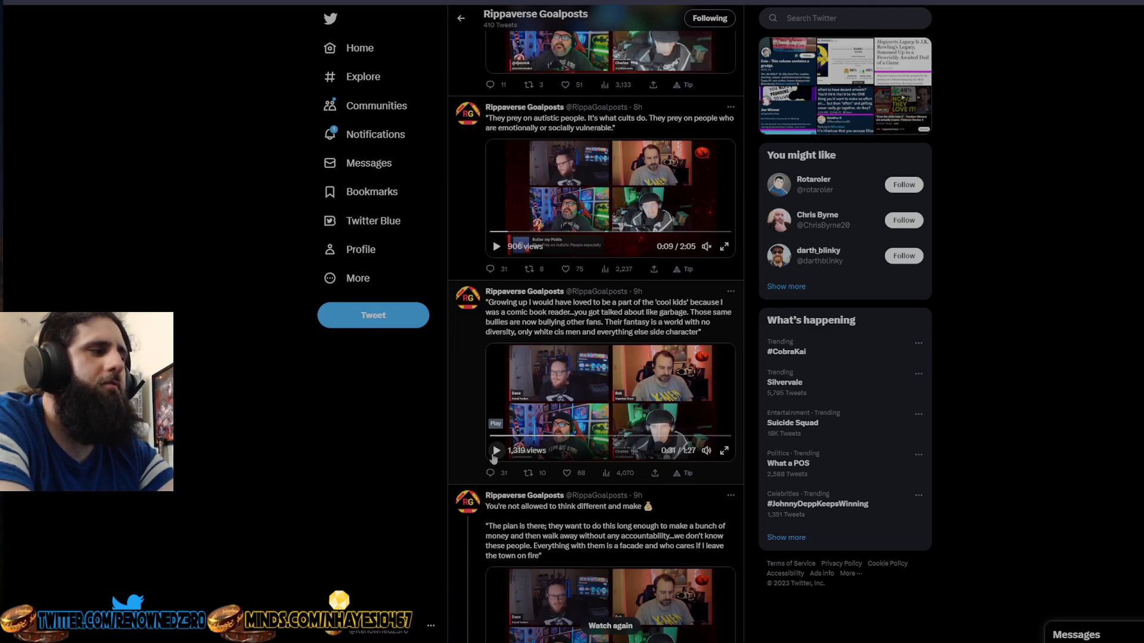
click(496, 450)
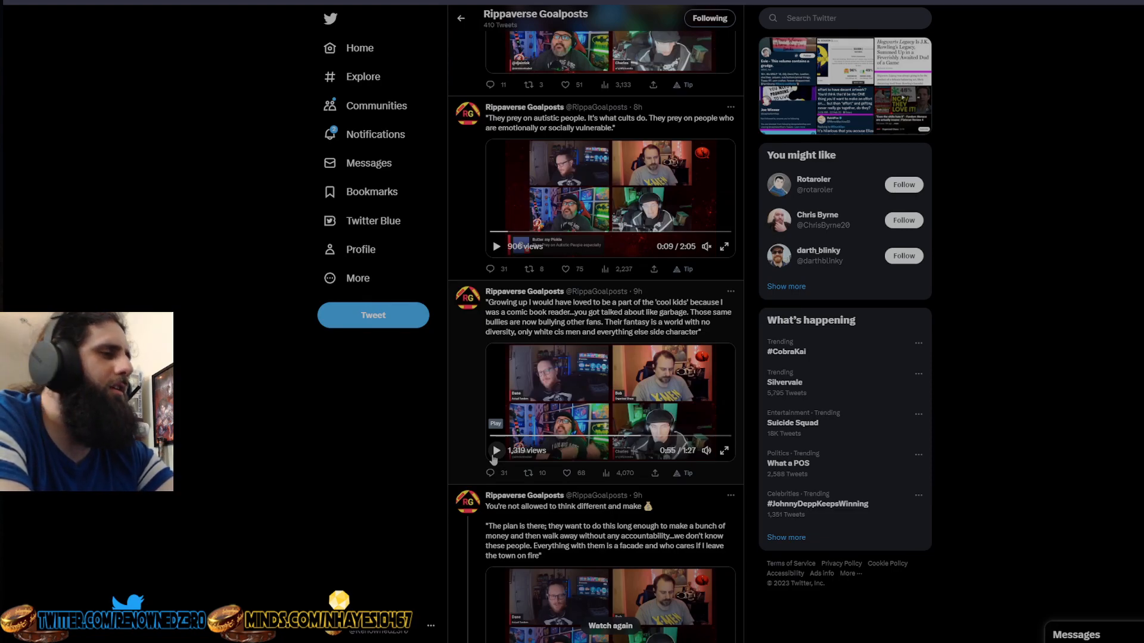
click(495, 451)
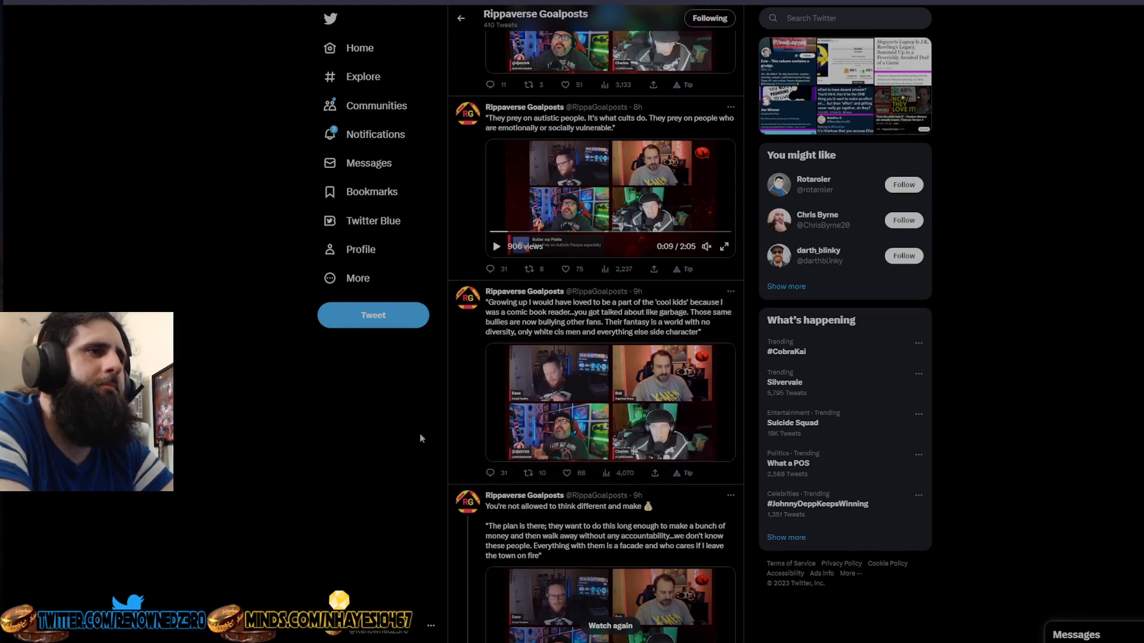
- Pause the cool-kids clip before moving to the 'They prey on autistic people' tweet
click(497, 450)
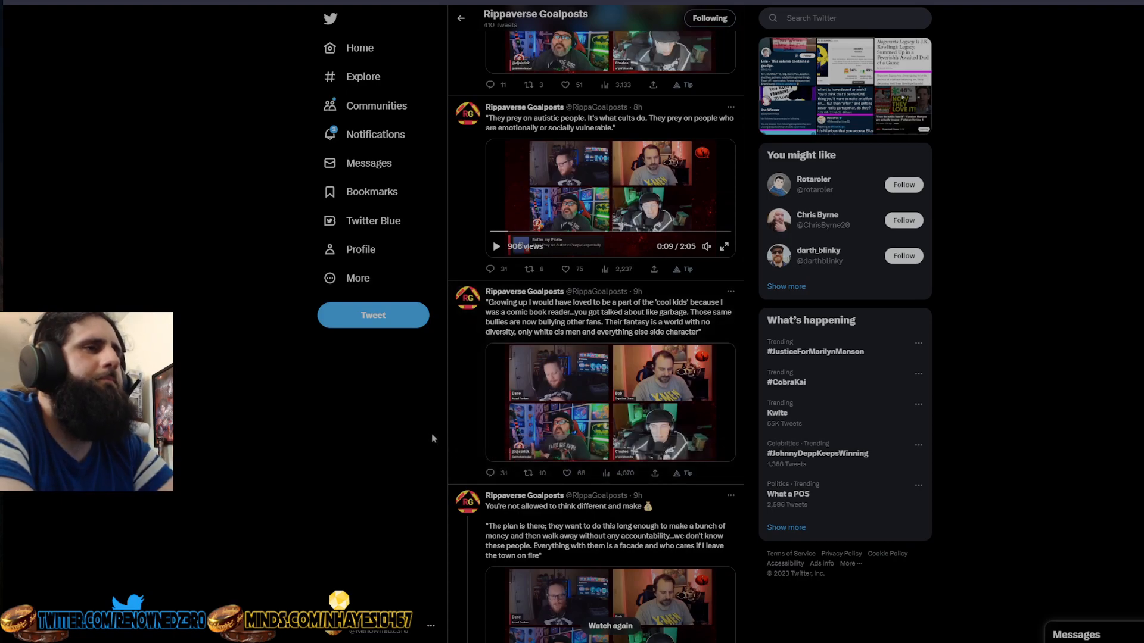
mouse_move(440, 446)
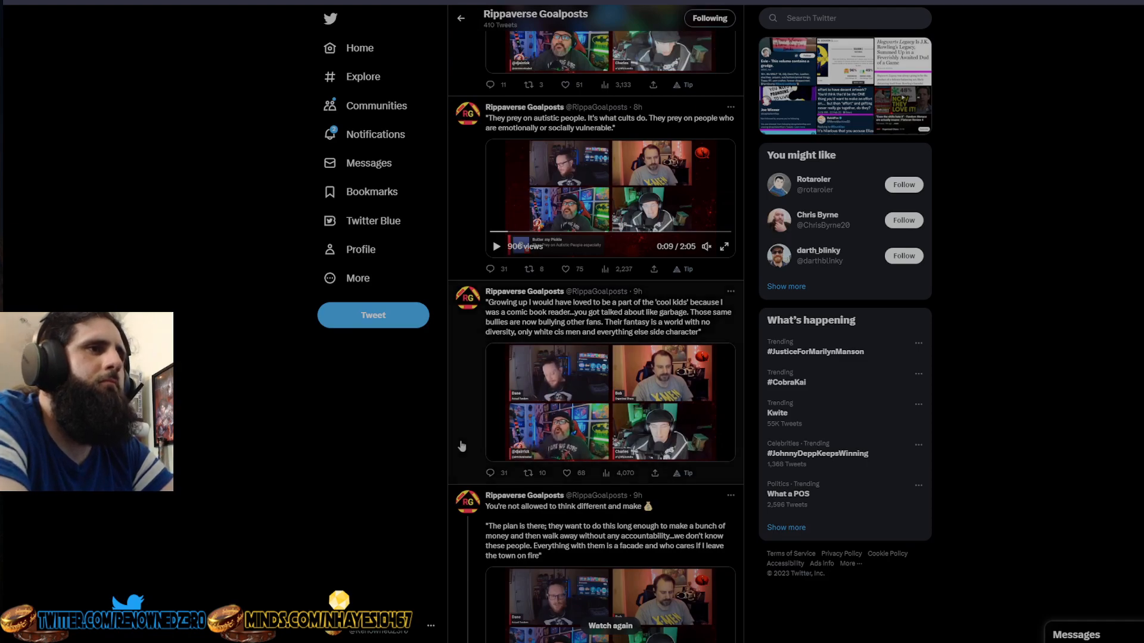
mouse_move(479, 448)
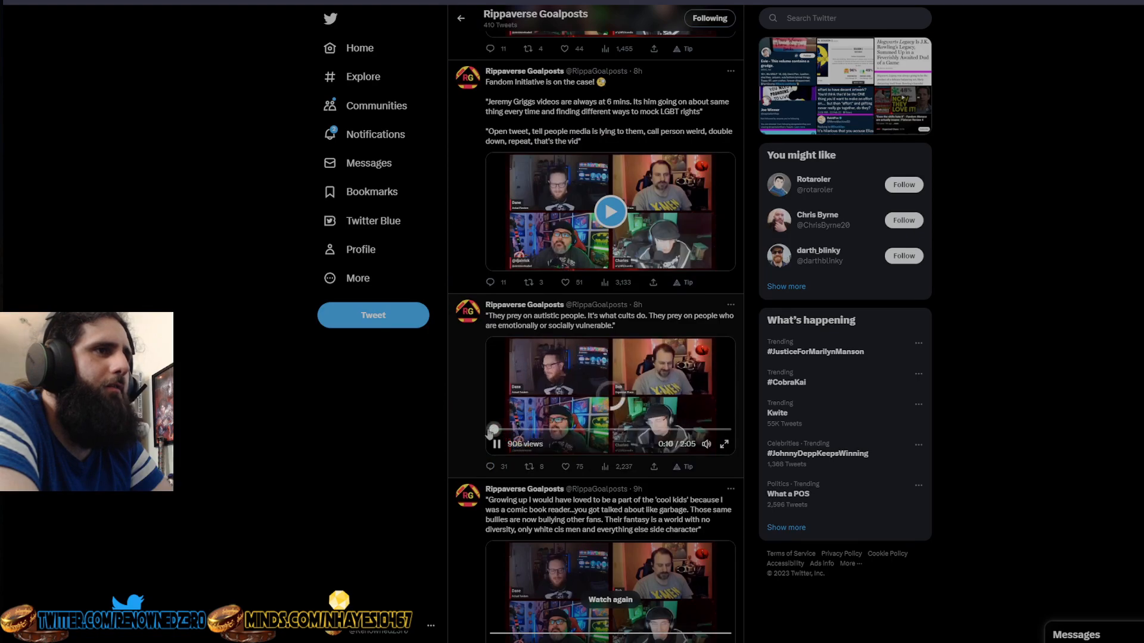
- Play the 'They prey on autistic people' clip with pauses until about 0:48 of 2:05, then pause it
click(494, 444)
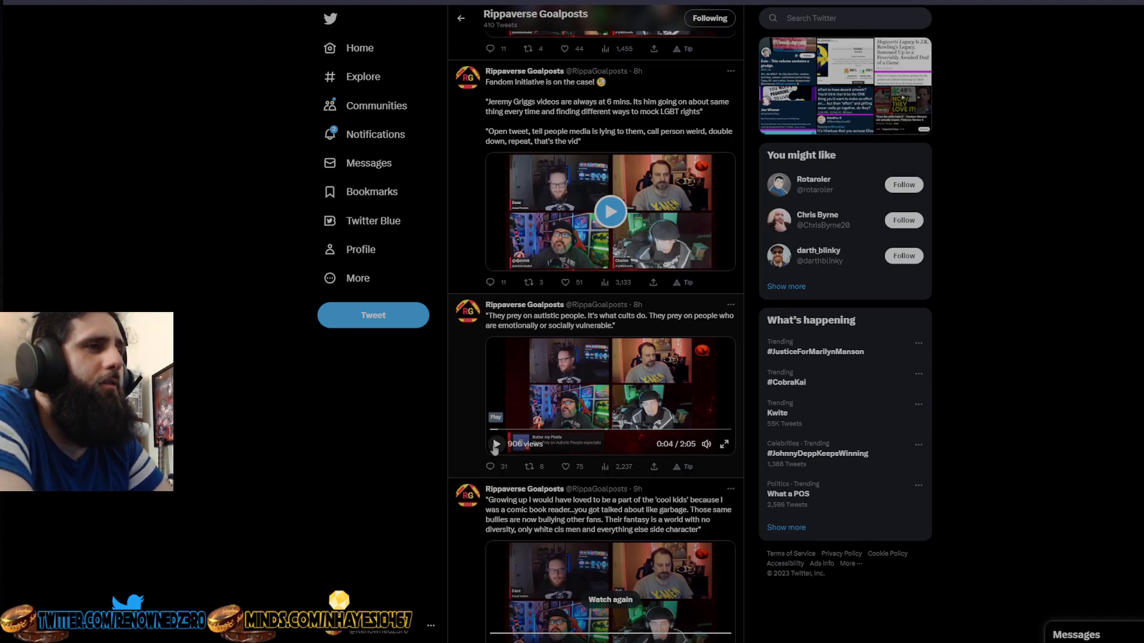
click(496, 445)
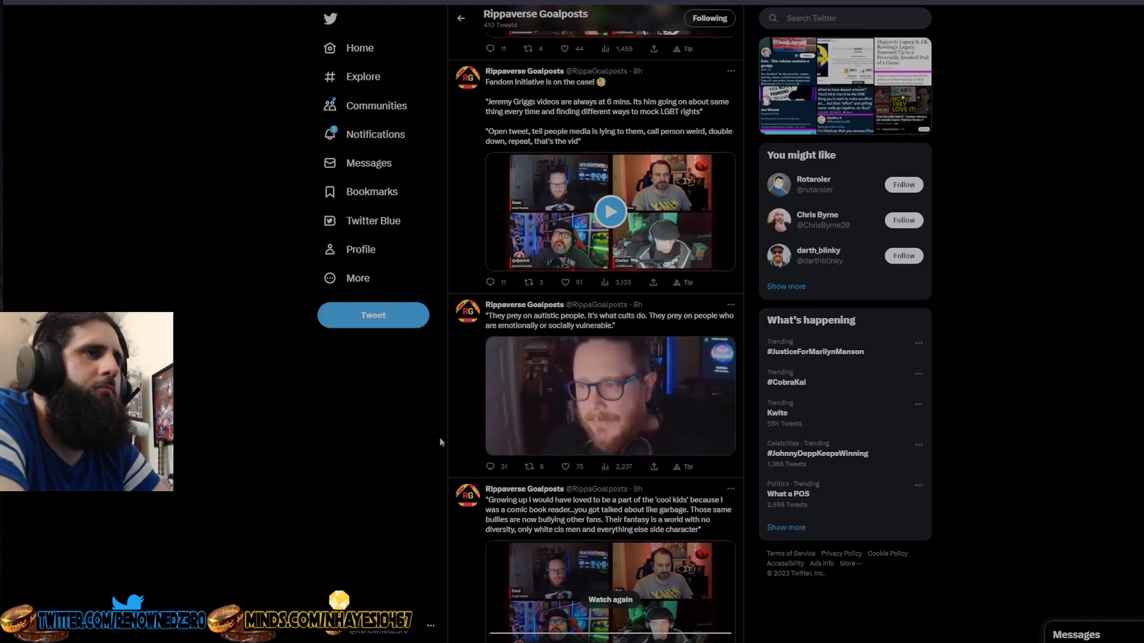
click(610, 394)
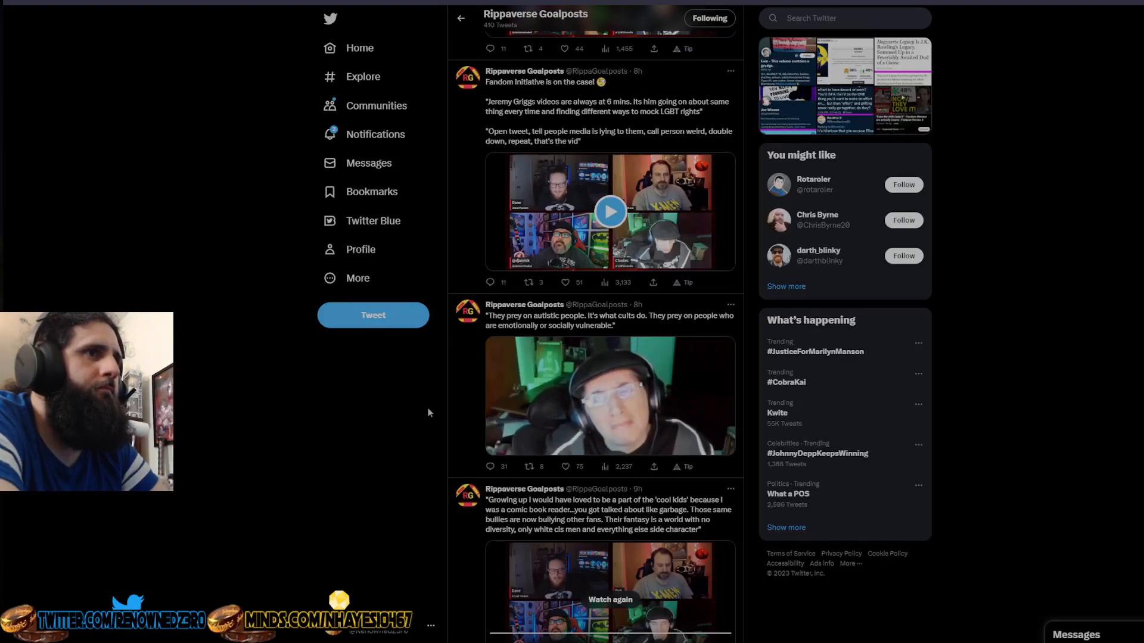
click(610, 396)
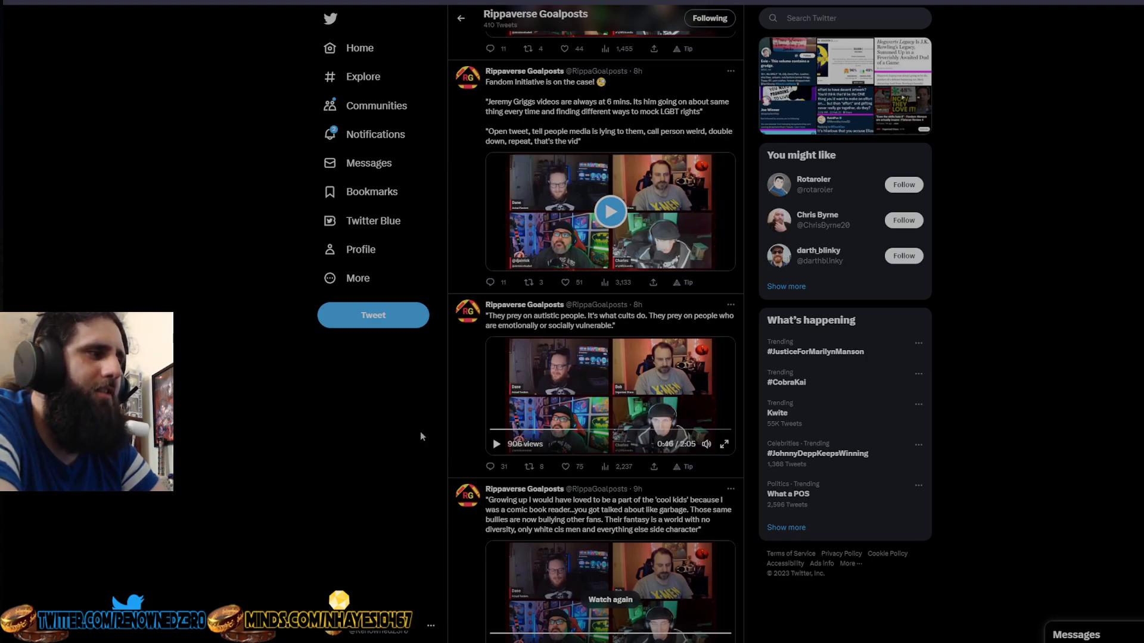
mouse_move(496, 441)
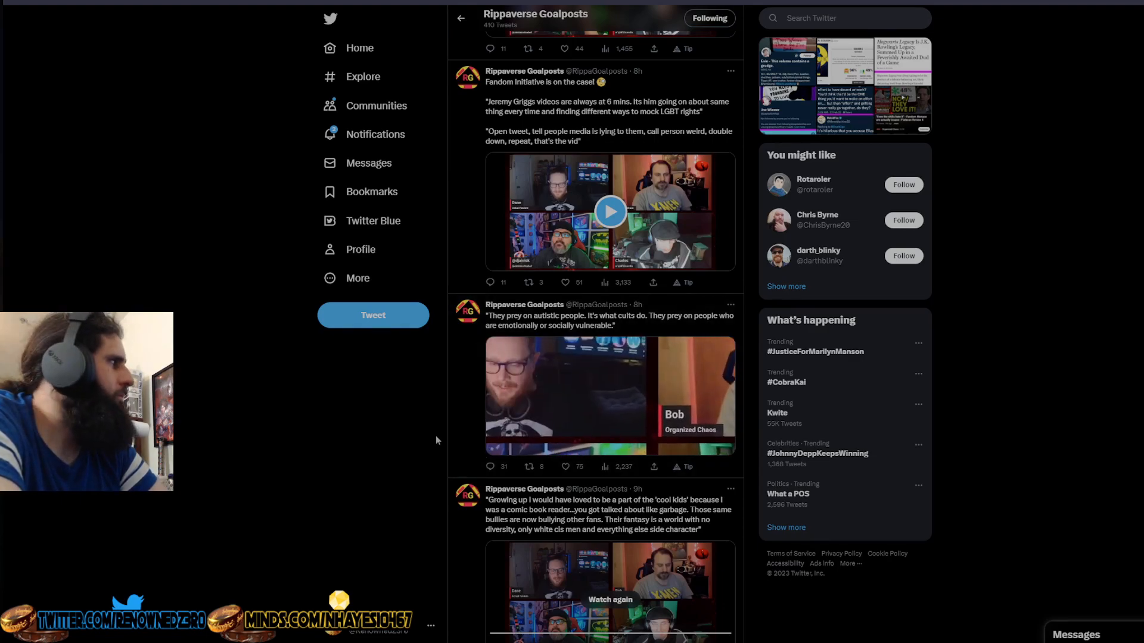
- Resume the autistic-people clip, stop it again, and scroll the Rippaverse Goalposts feed up toward the Fandom Initiative tweet
click(609, 392)
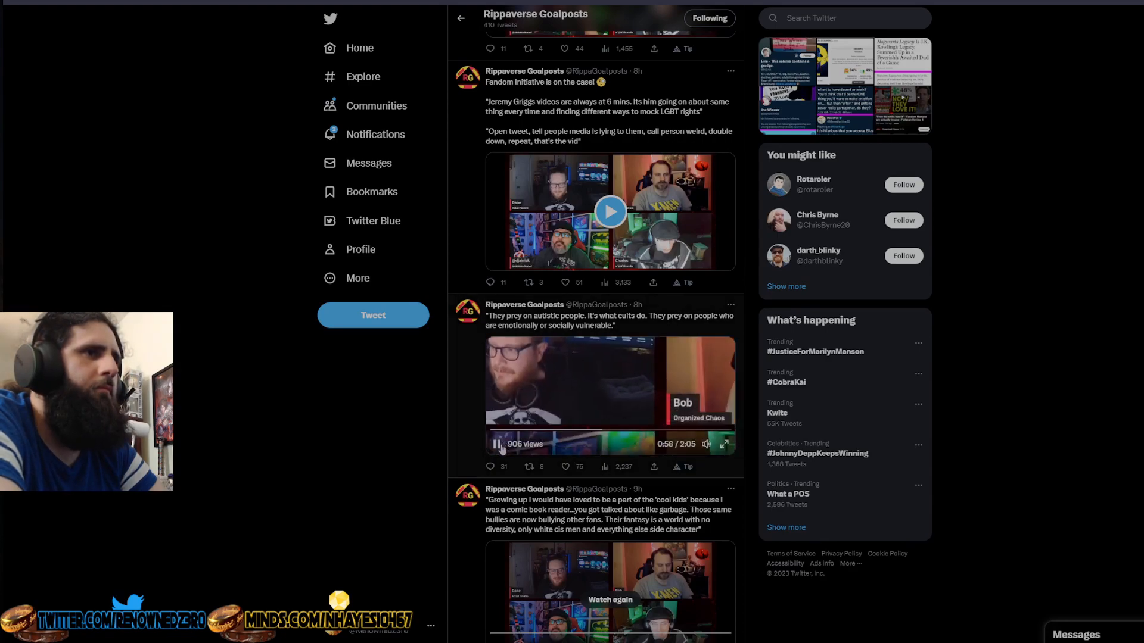
click(493, 443)
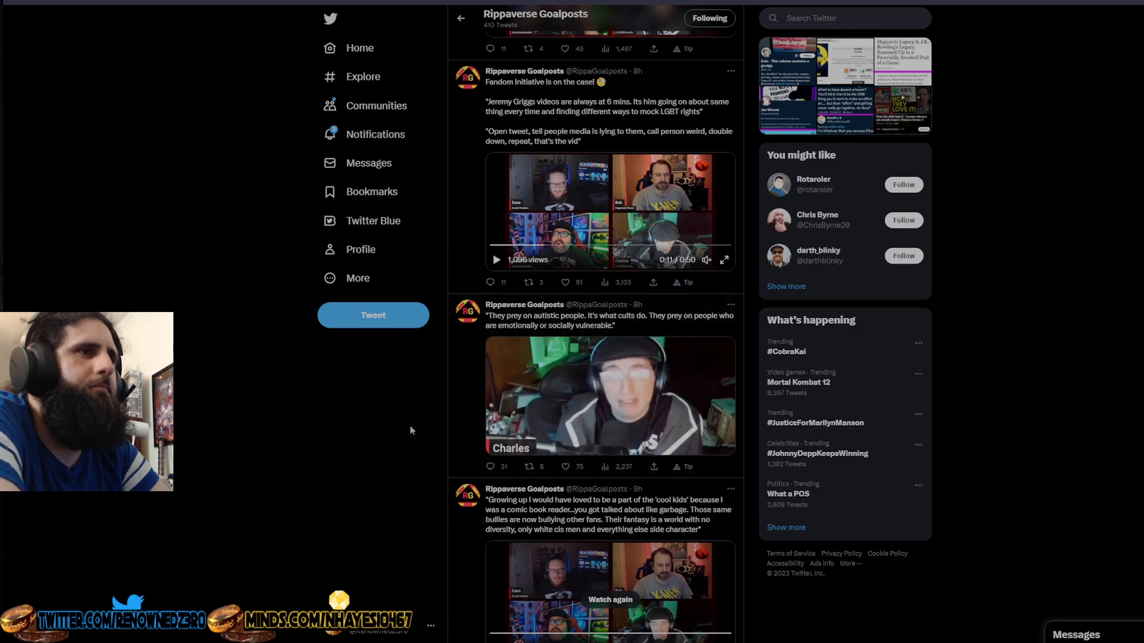
click(610, 396)
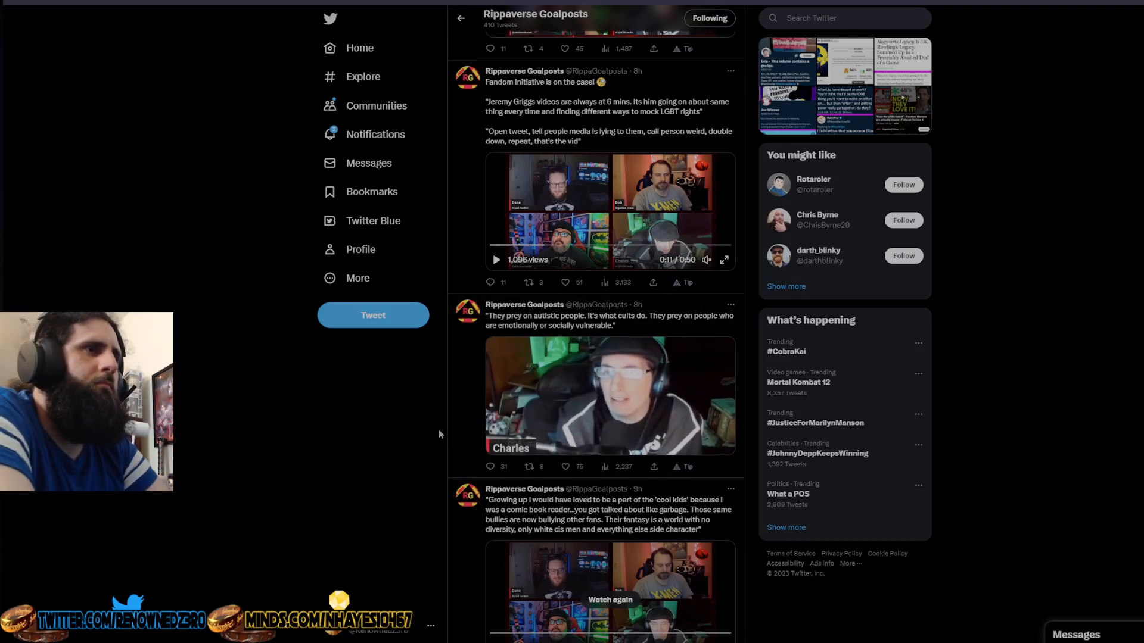
click(610, 394)
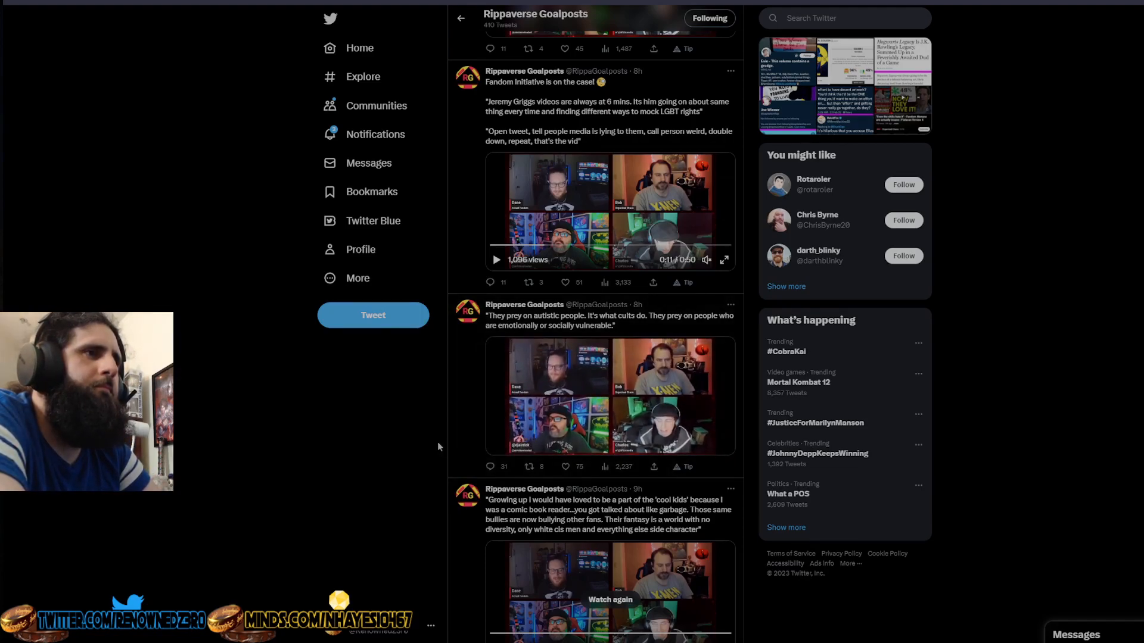
click(495, 443)
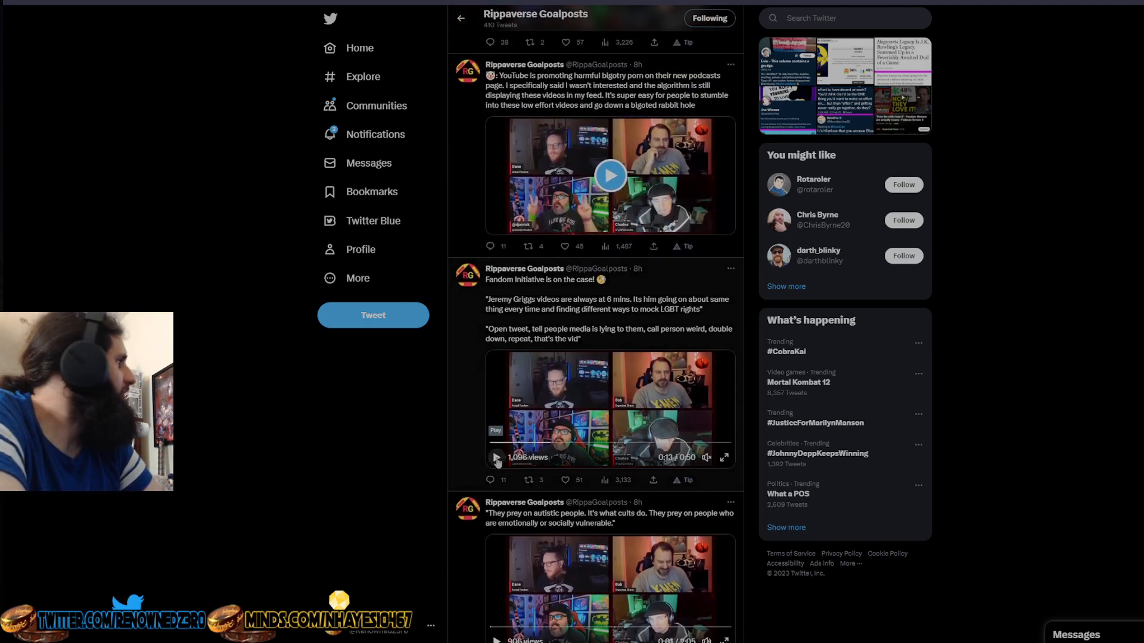
scroll(down, 3)
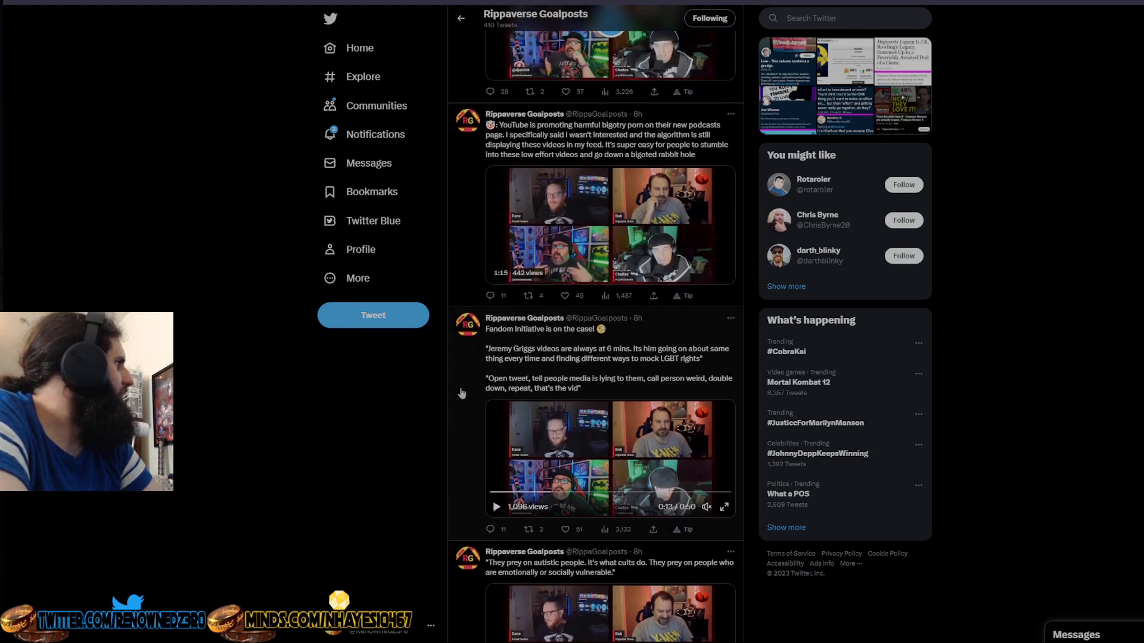
- Scroll to the Fandom Initiative tweet and play its 50-second clip through with a pause
scroll(down, 3)
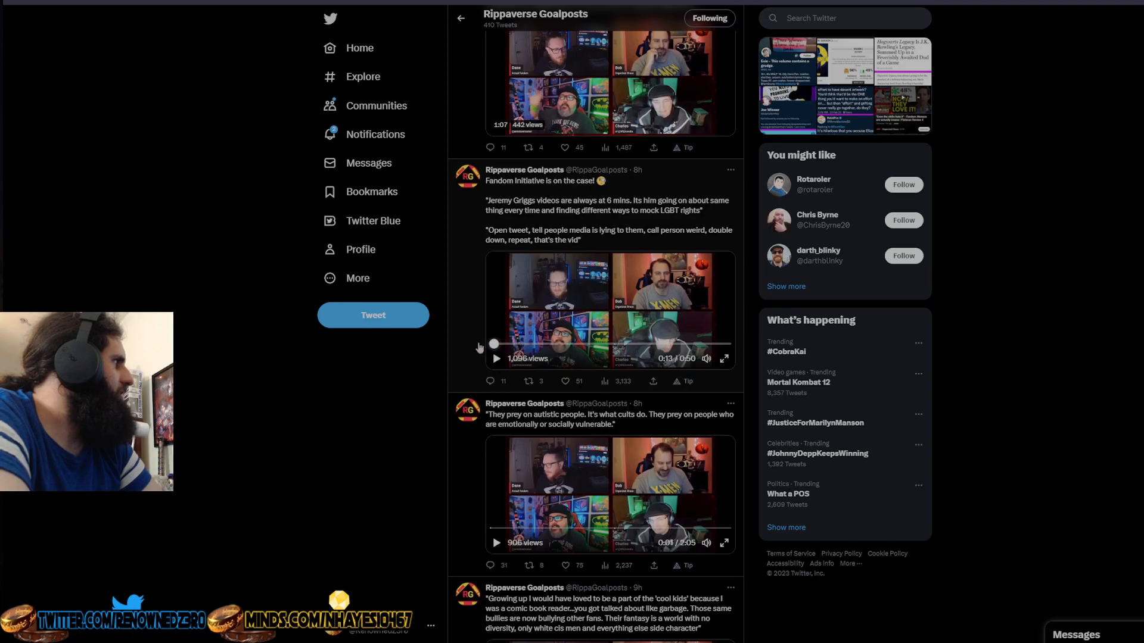
scroll(down, 3)
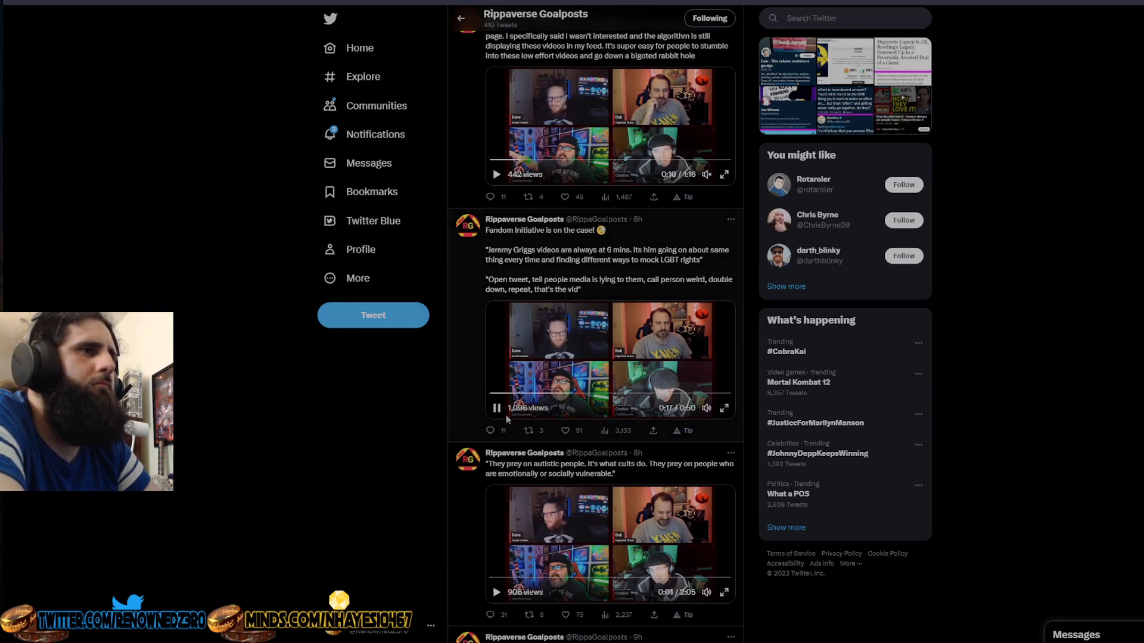
click(496, 408)
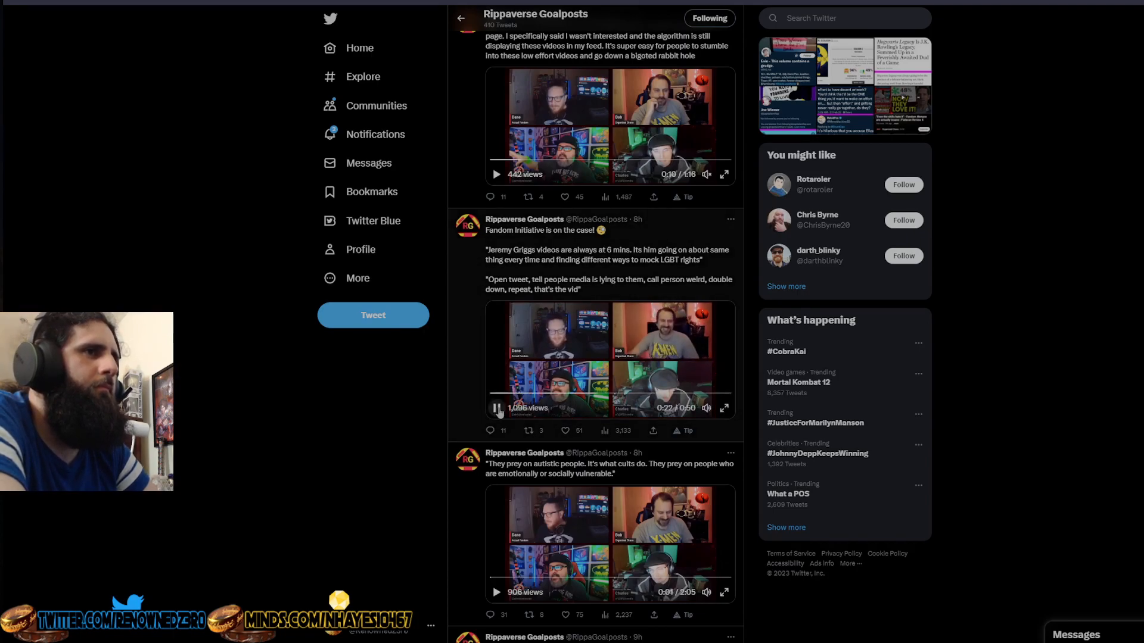
click(495, 409)
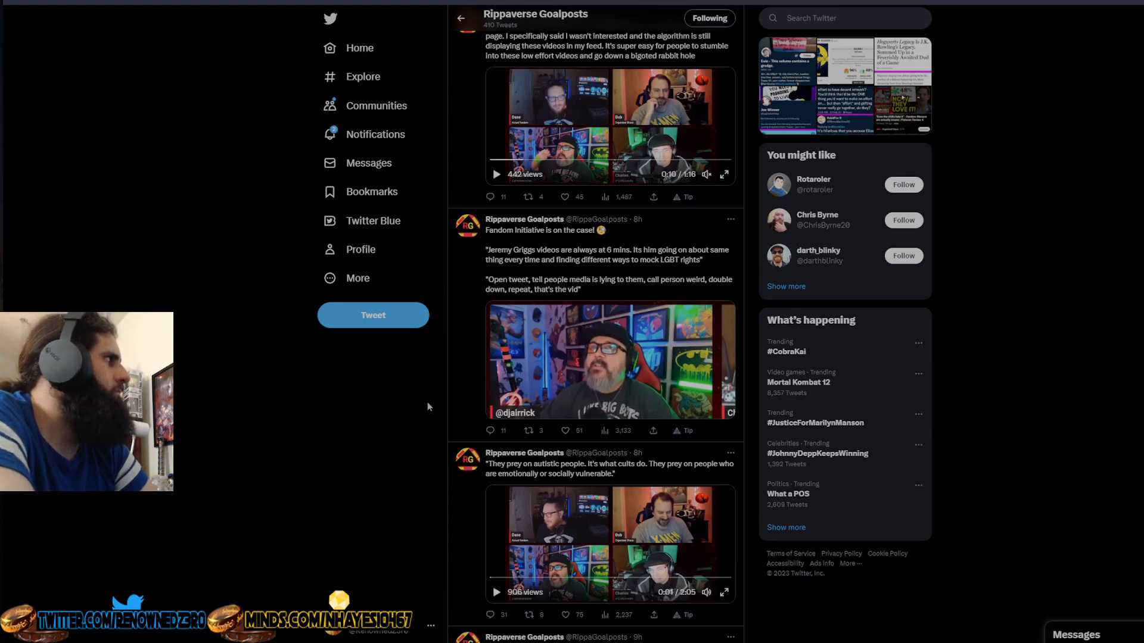
click(610, 360)
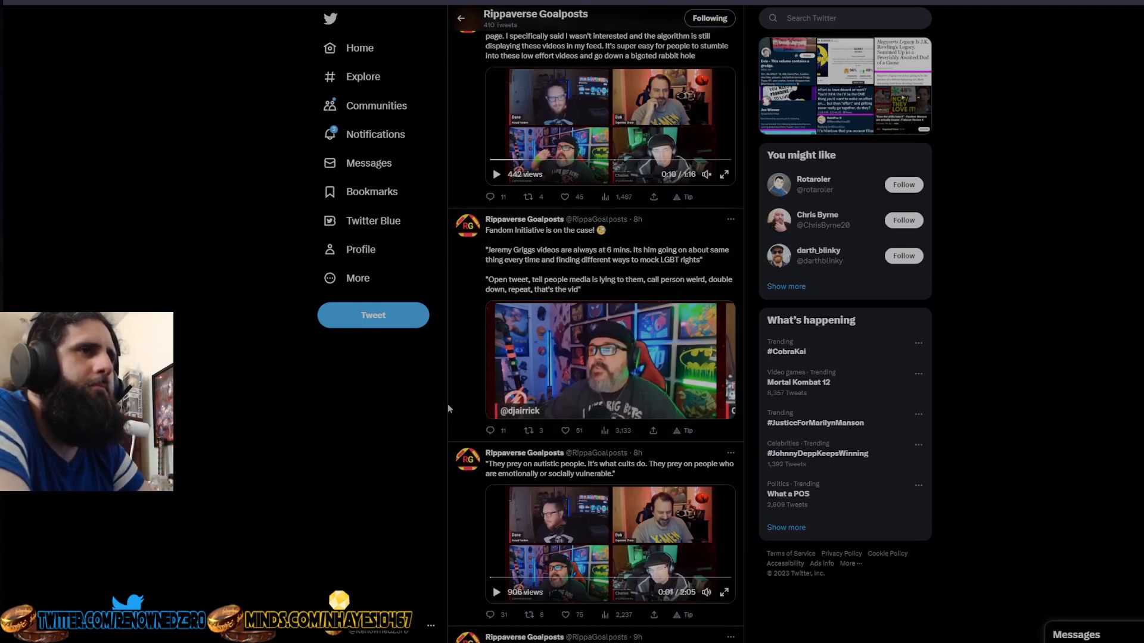
- Replay the Fandom Initiative clip from the start and stop it almost immediately
click(496, 408)
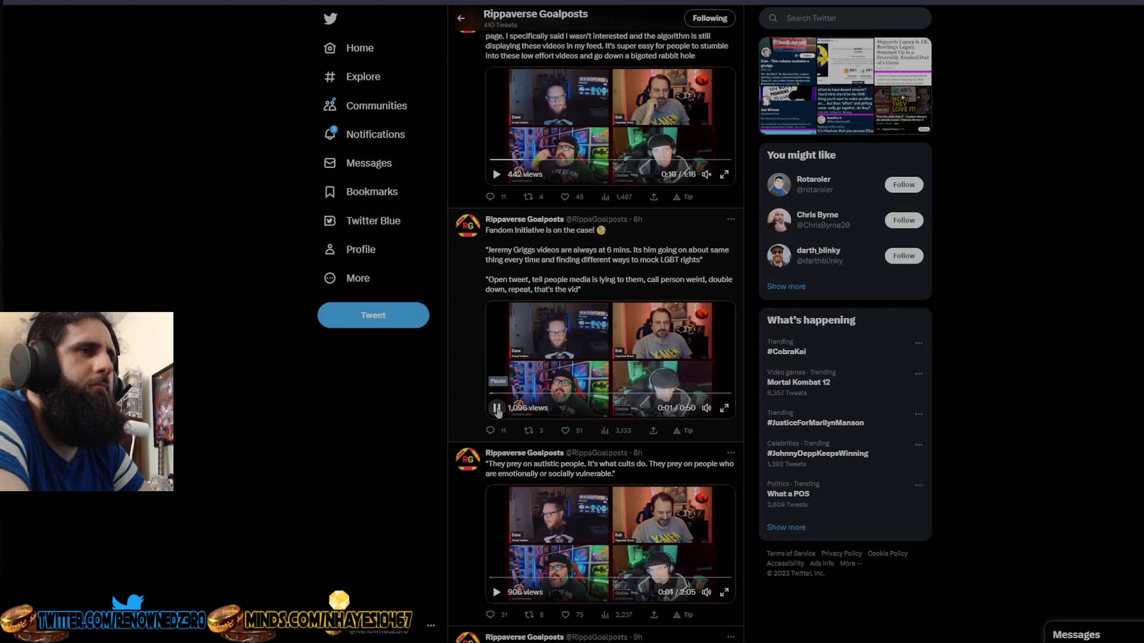
click(496, 407)
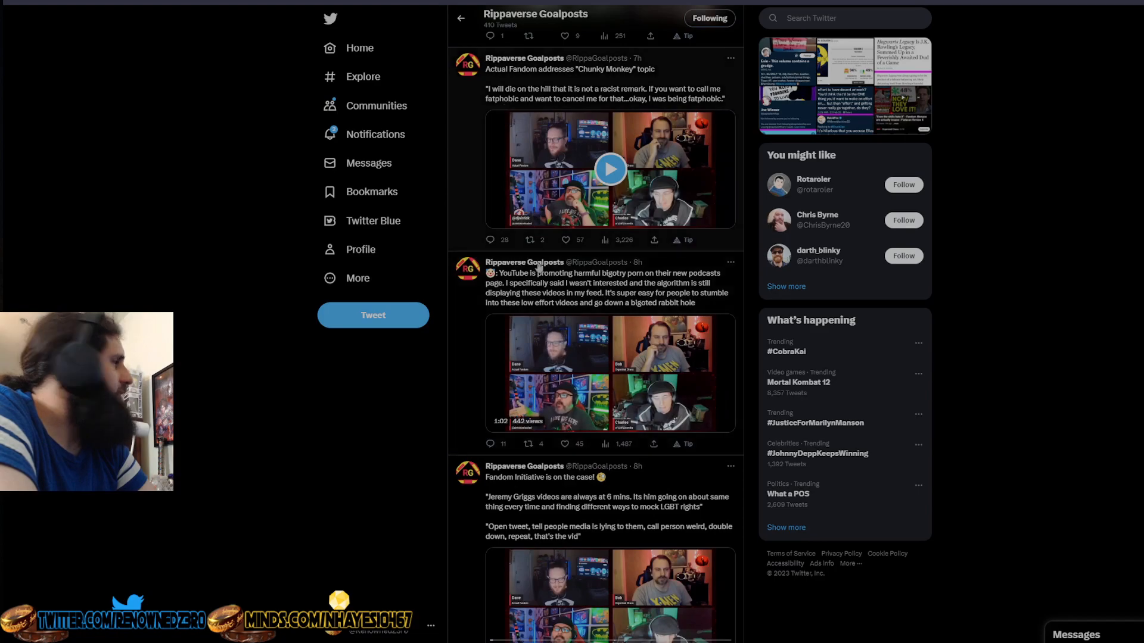
- Start the 2:11 video clip in the 'Chunky Monkey' tweet on the Rippaverse Goalposts feed
click(609, 372)
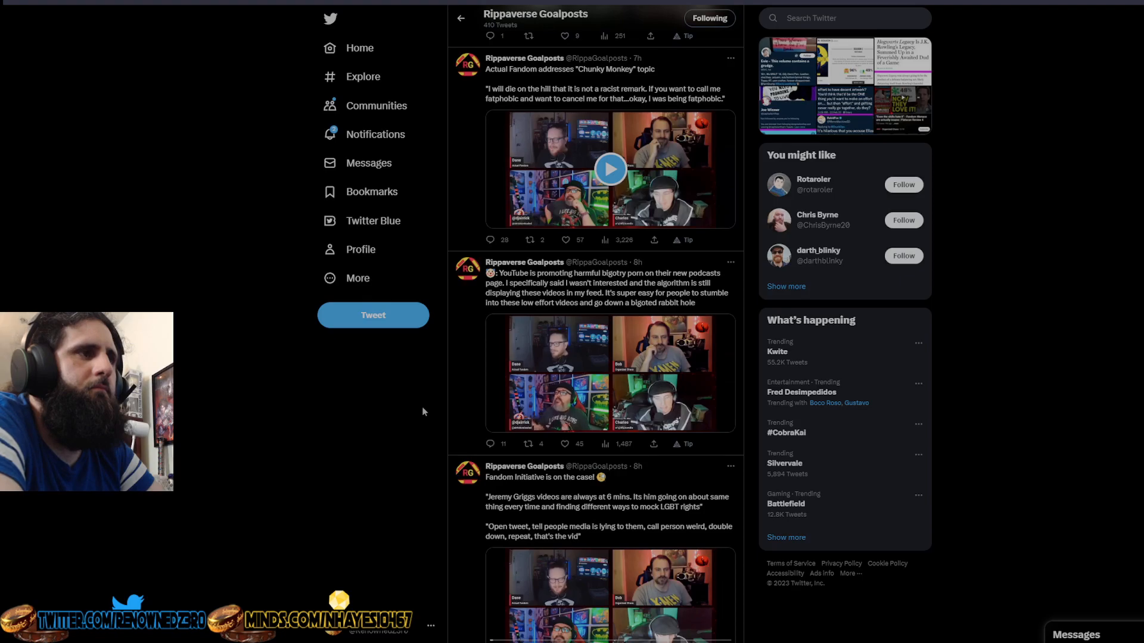
click(609, 371)
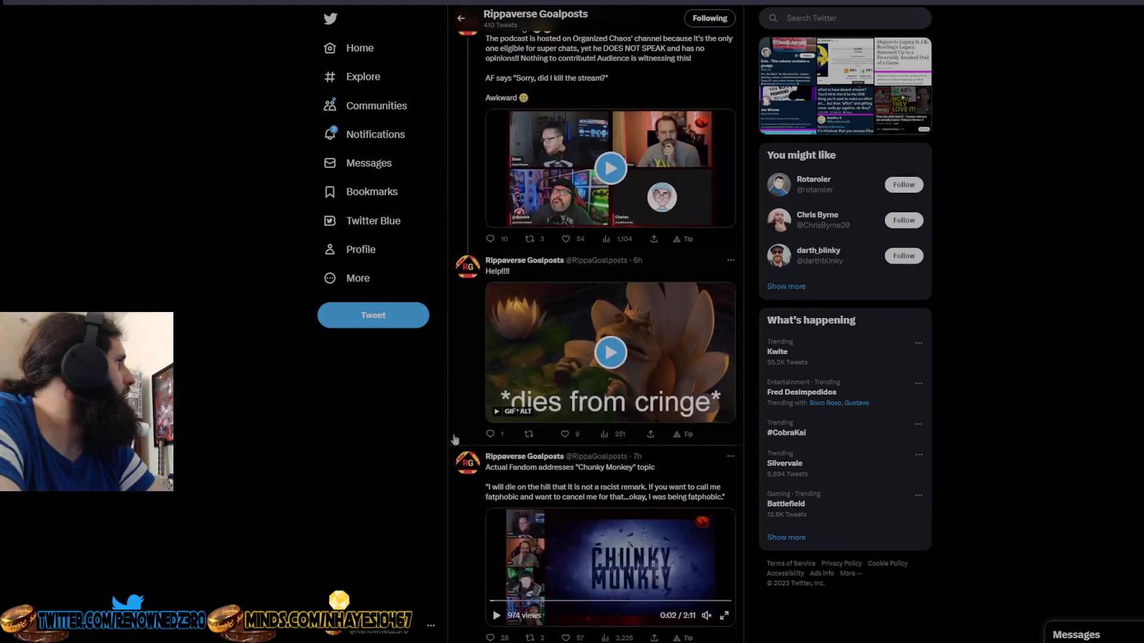
- Scroll the feed so the Chunky Monkey tweet's playing video sits near the top of the timeline
scroll(down, 3)
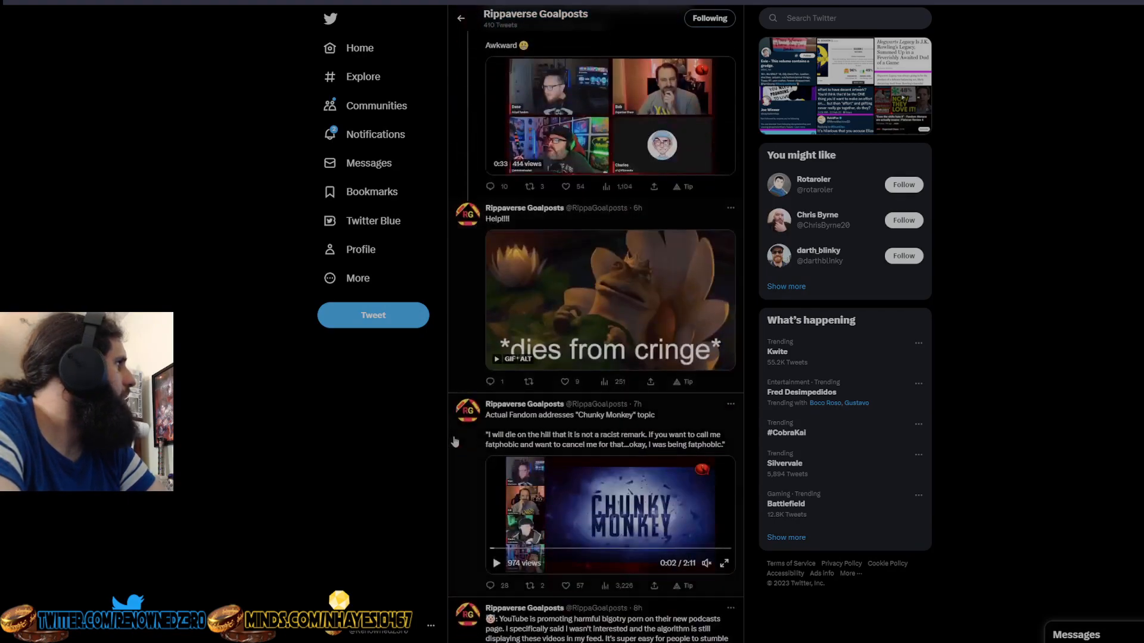
scroll(down, 3)
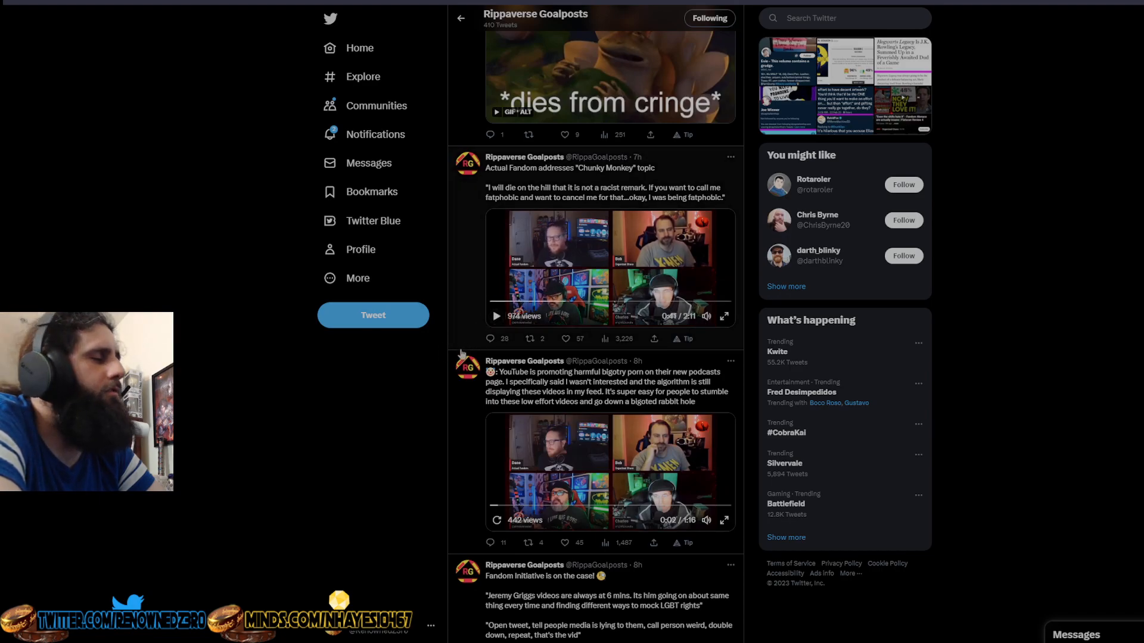
- Resume the Chunky Monkey clip, pausing for commentary, until it reaches about 1:32
click(496, 316)
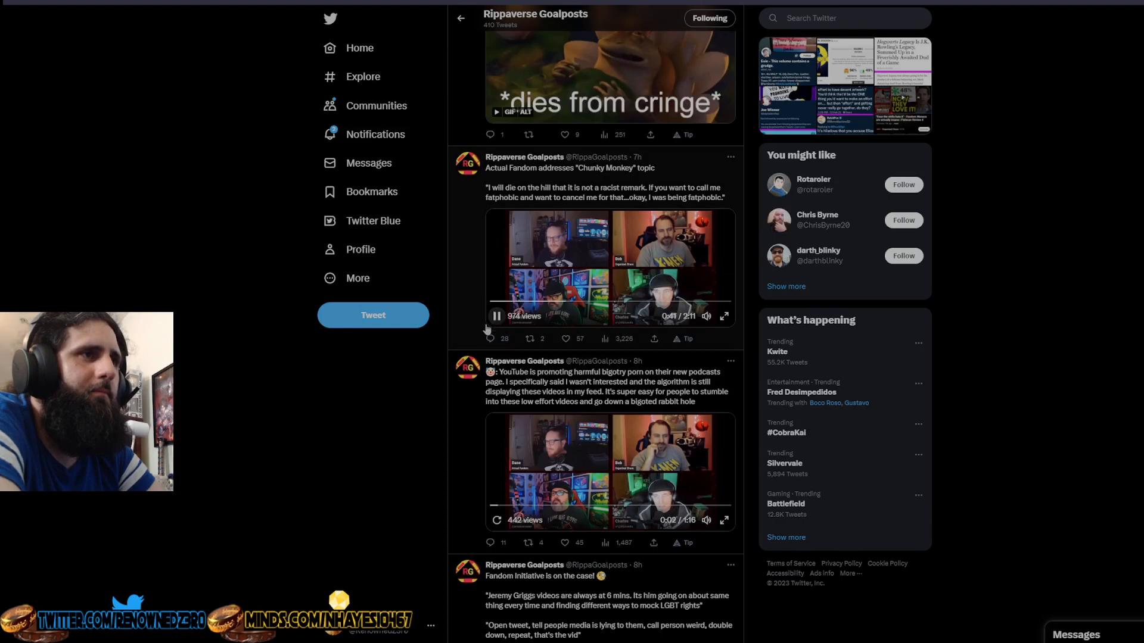
click(496, 317)
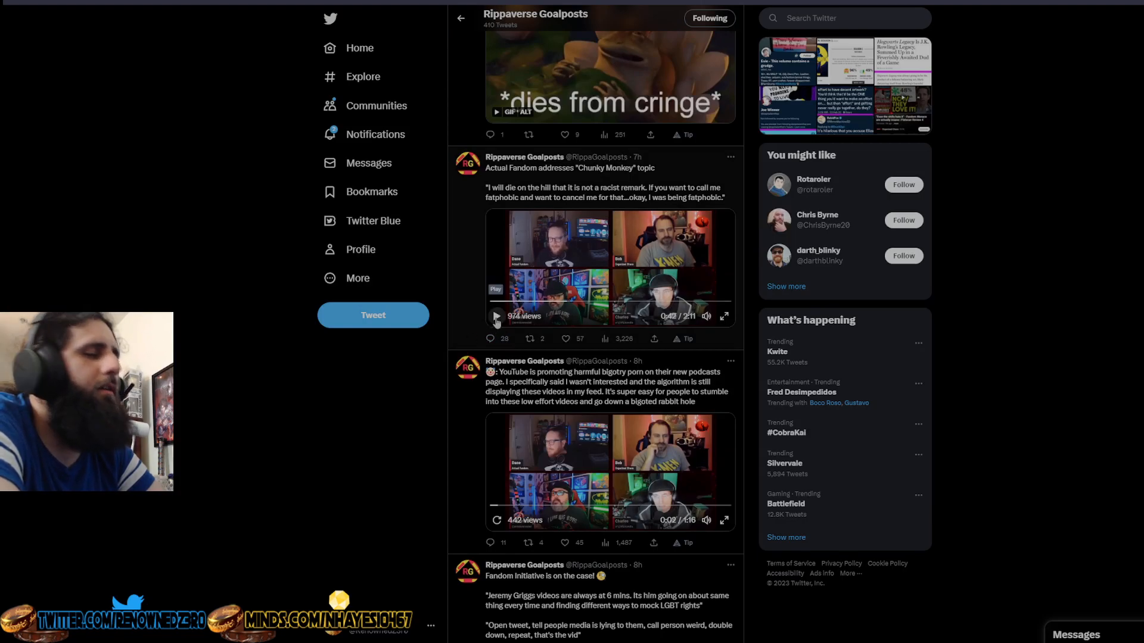
click(495, 317)
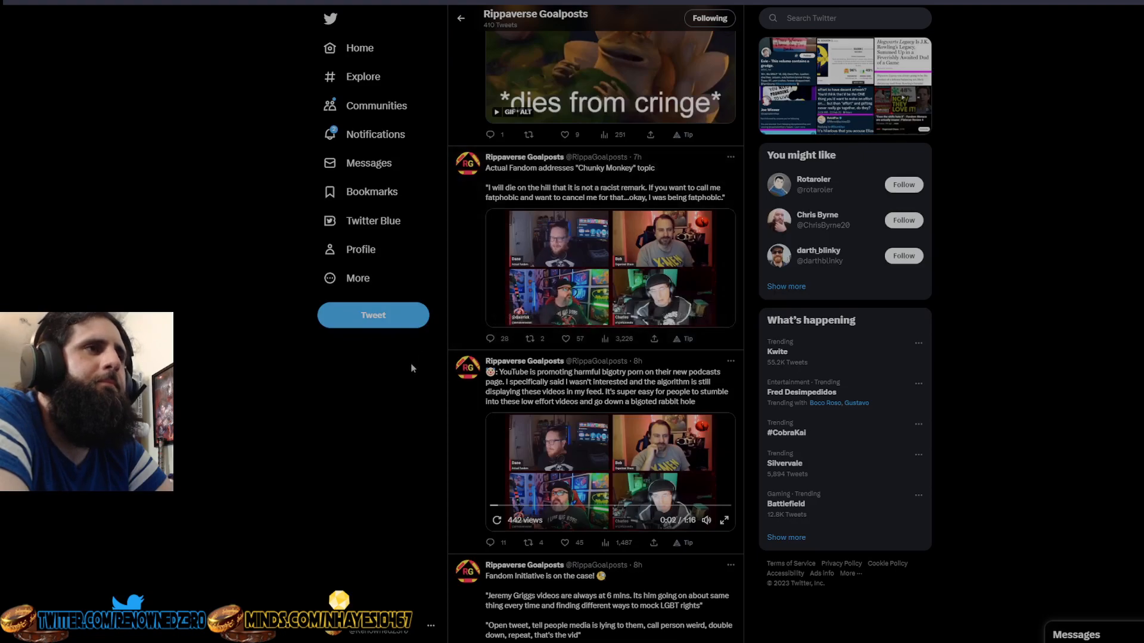
click(609, 266)
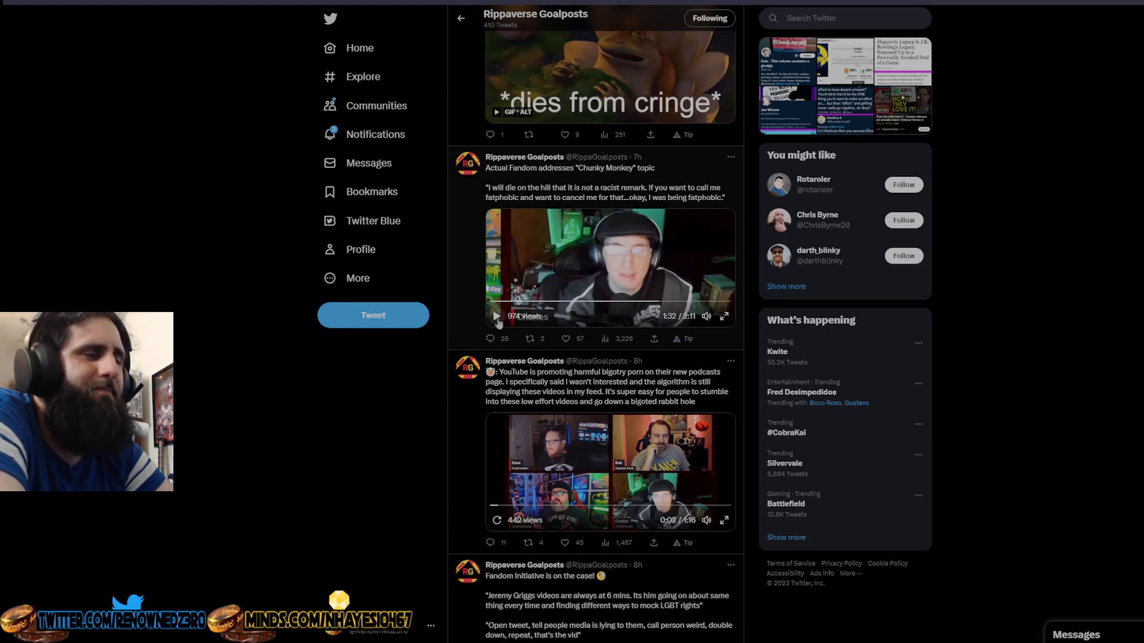
- Resume the clip from about 1:32 and pause it again around 1:50
click(495, 316)
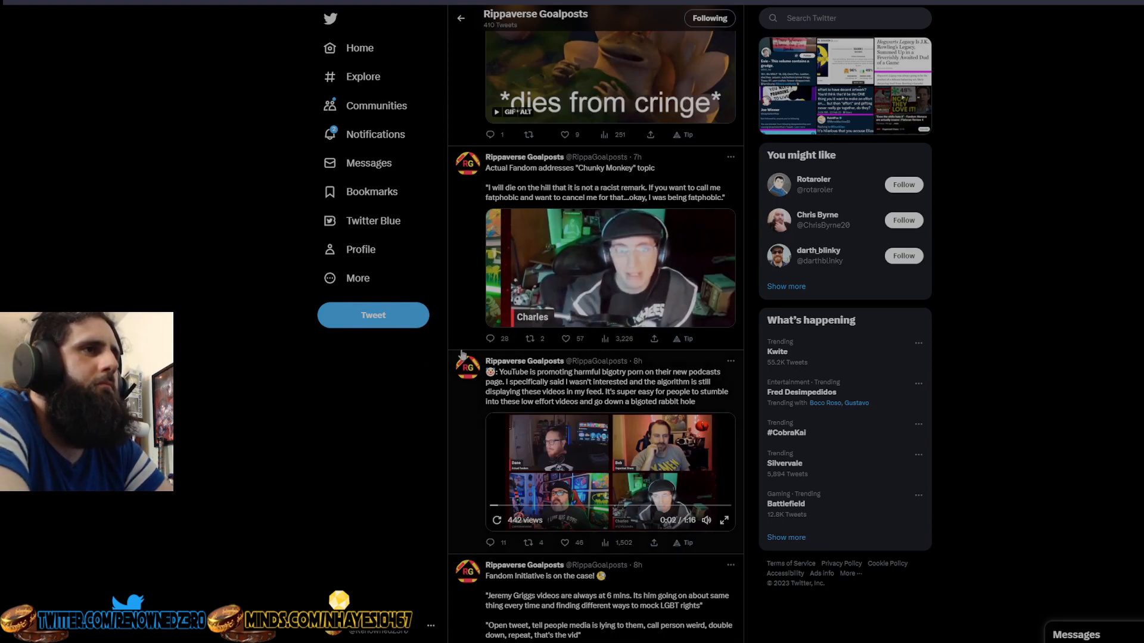
click(610, 268)
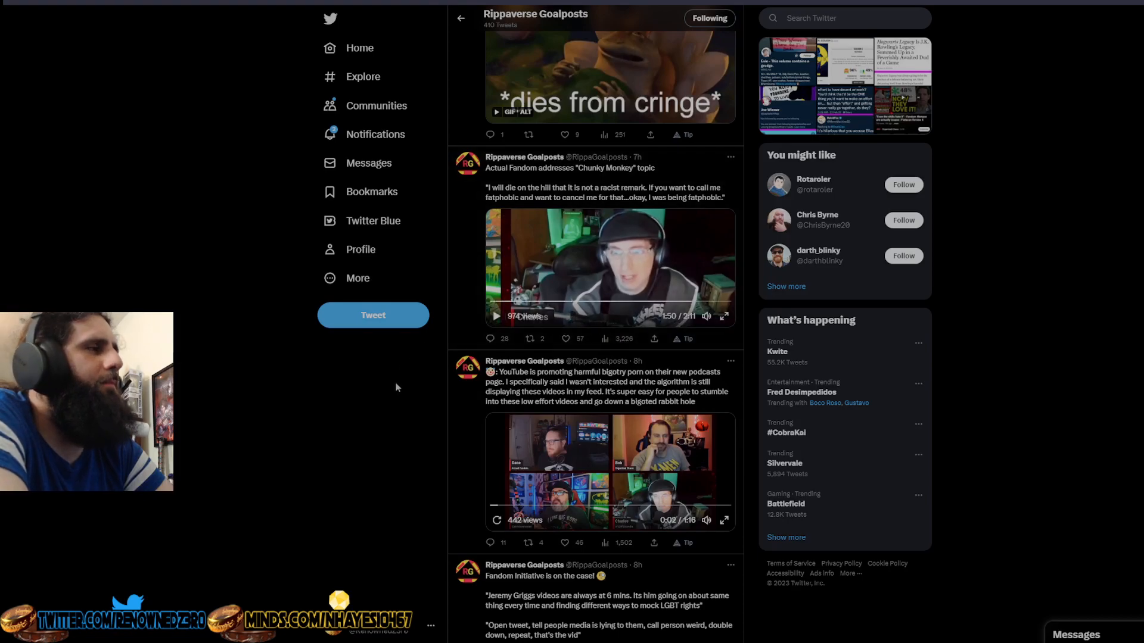
mouse_move(393, 394)
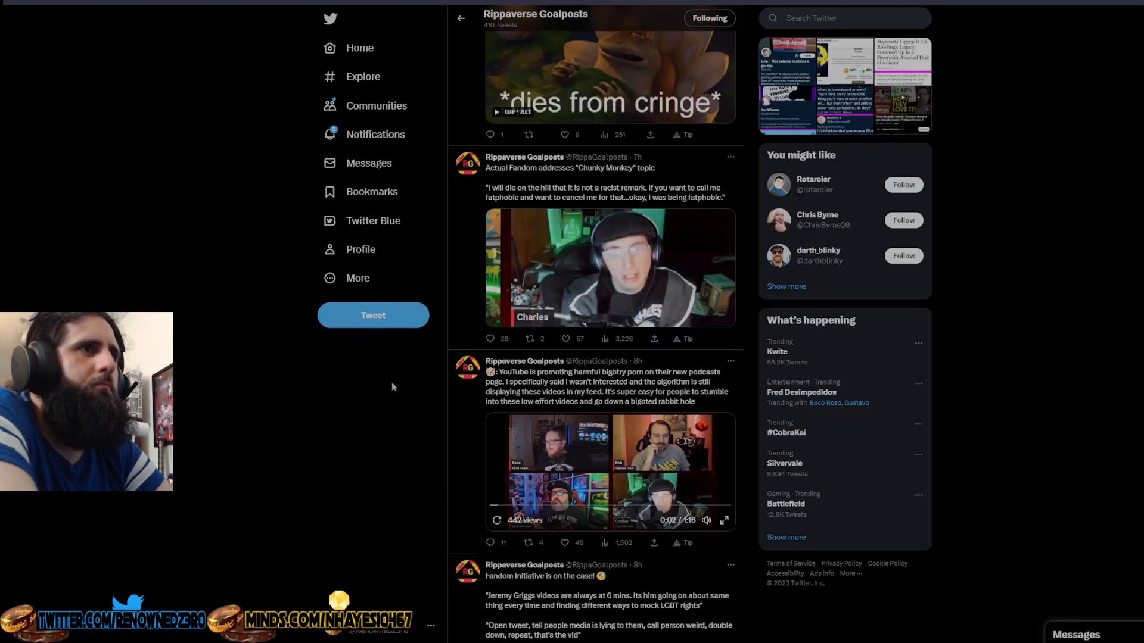
- Resume the clip and let it play to its end at 2:11, showing the 'Watch again' overlay
click(609, 267)
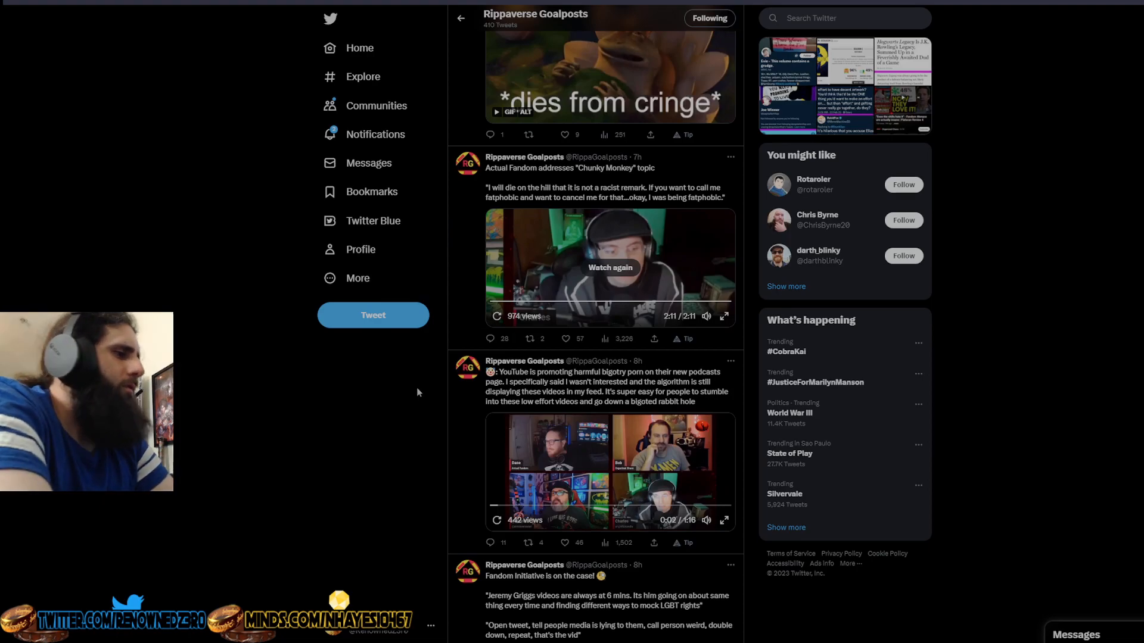
mouse_move(374, 506)
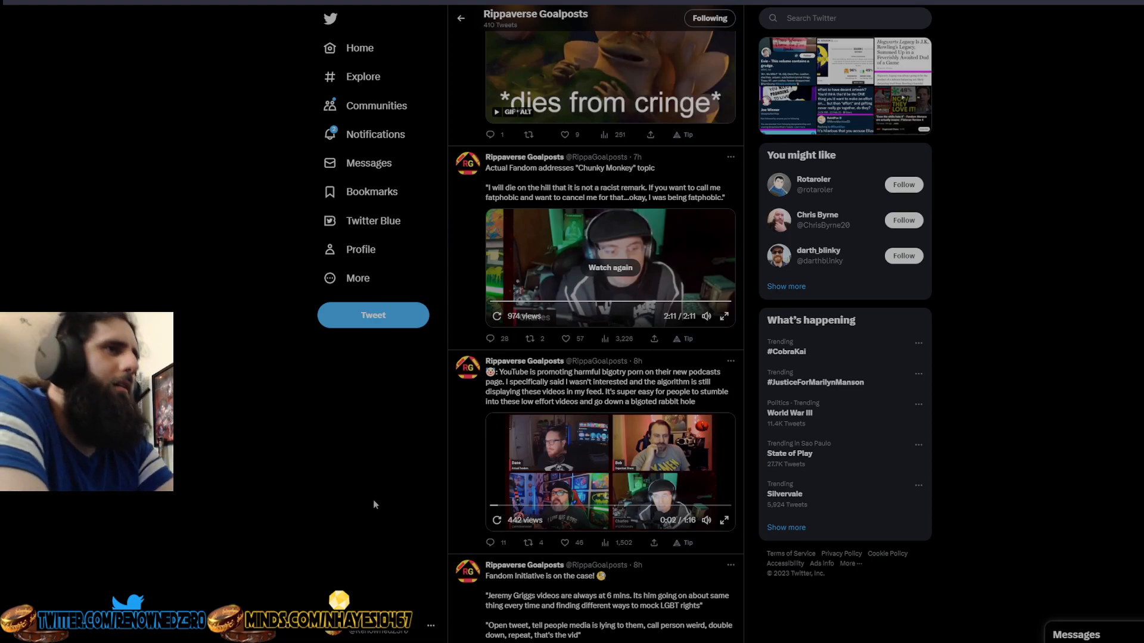